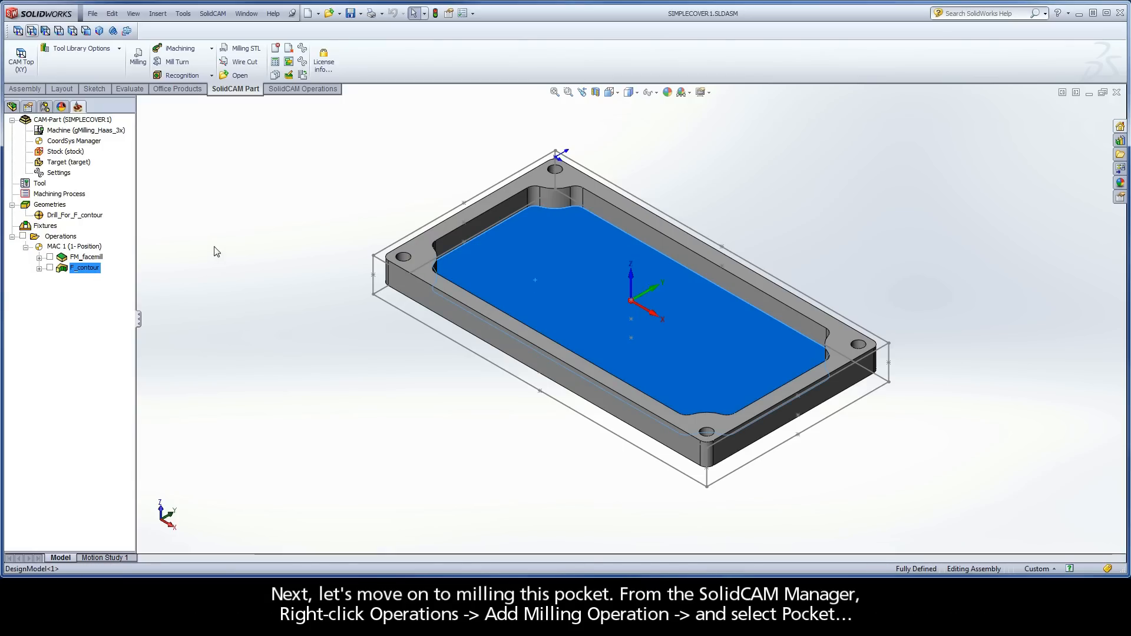
Step: Add a Pocket milling operation from the Operations context menu
right_click(61, 236)
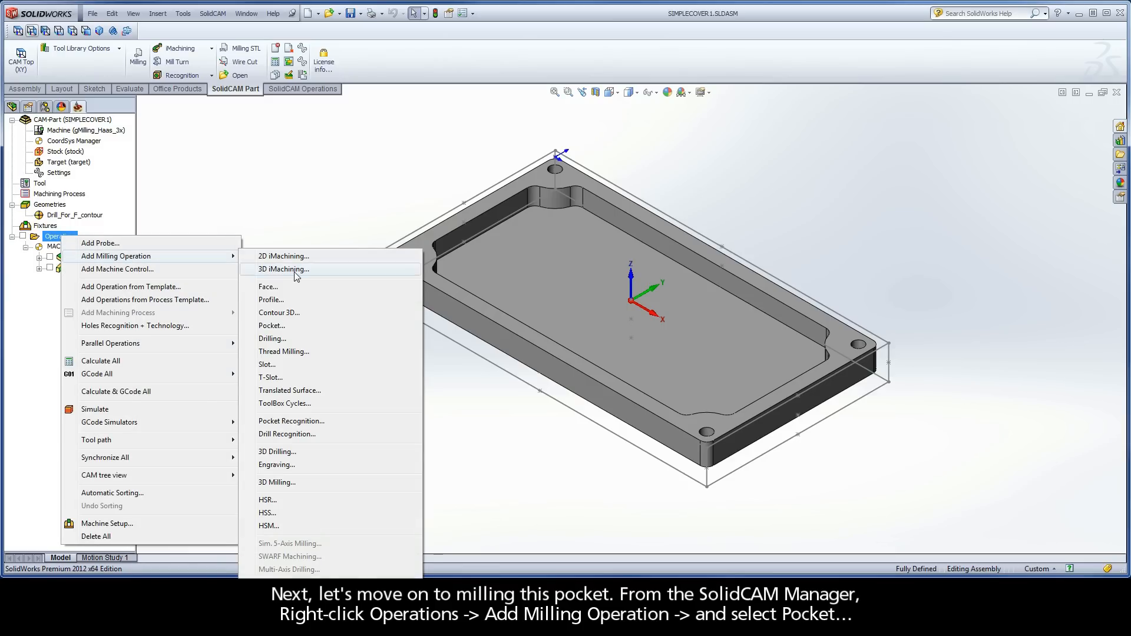
click(272, 325)
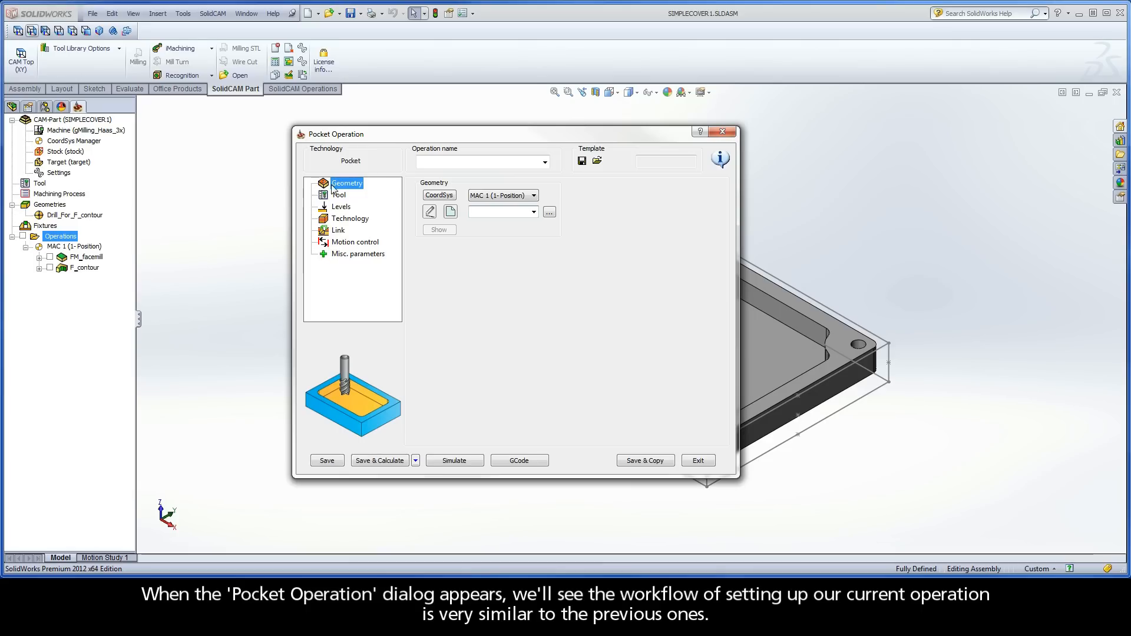
mouse_move(344, 227)
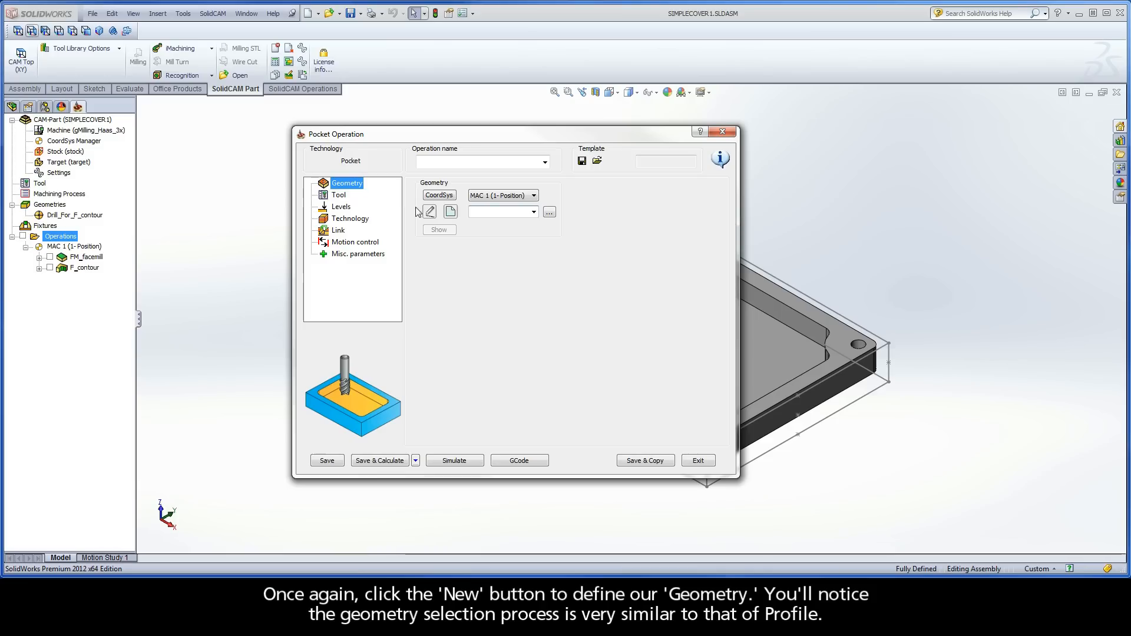
Step: Create geometry contour1 by chaining the pocket's inner edges with Auto-constant Z
click(450, 211)
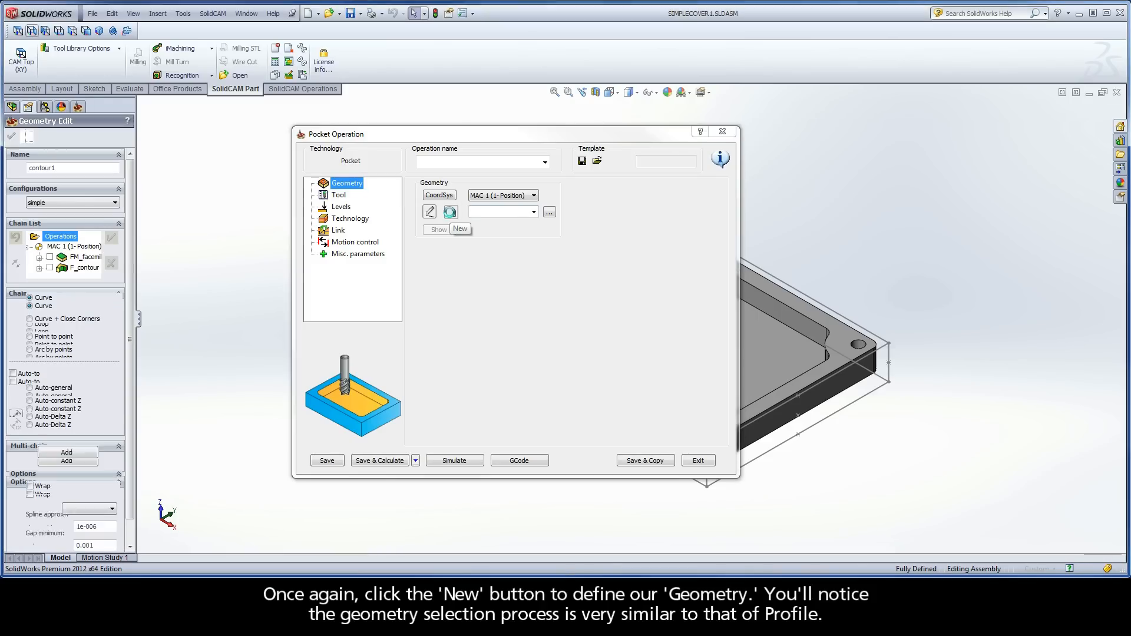
click(460, 229)
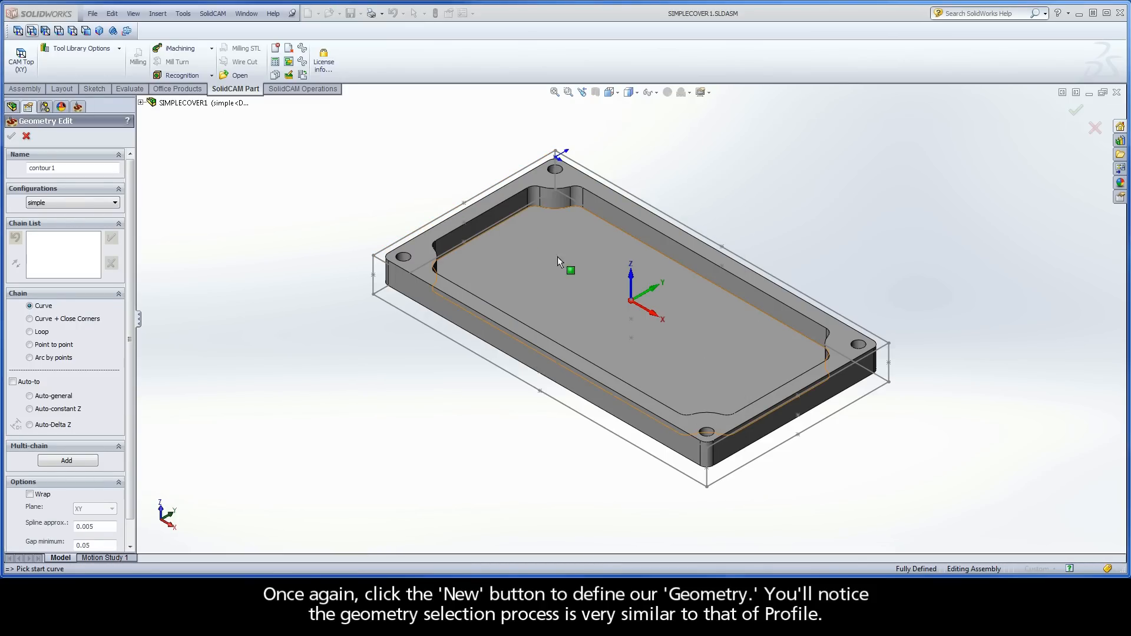
click(790, 306)
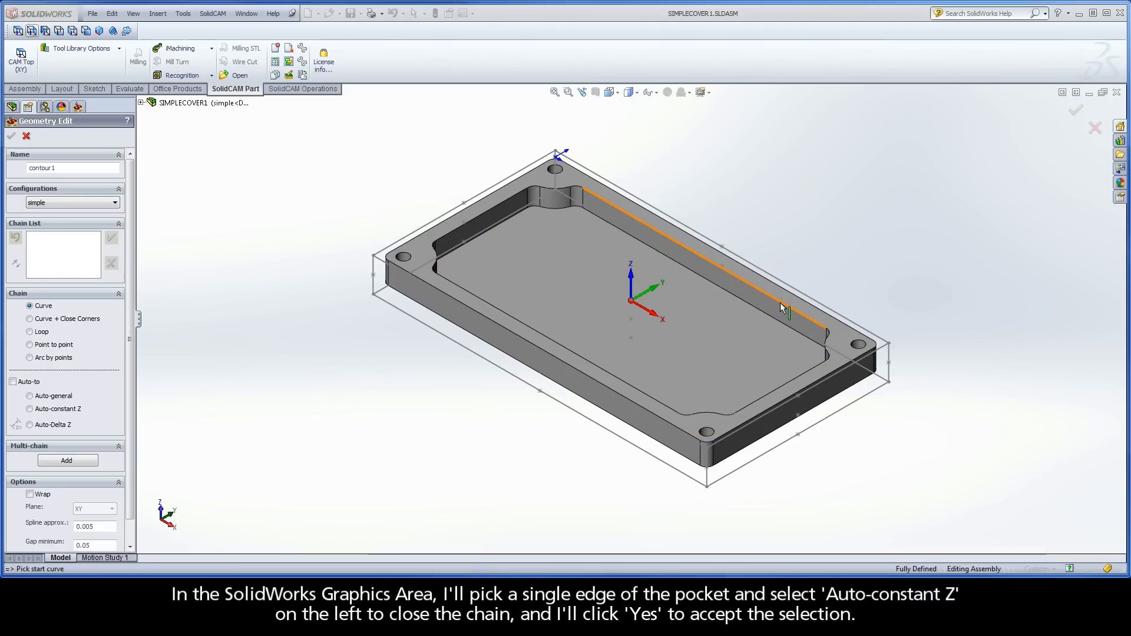
click(787, 310)
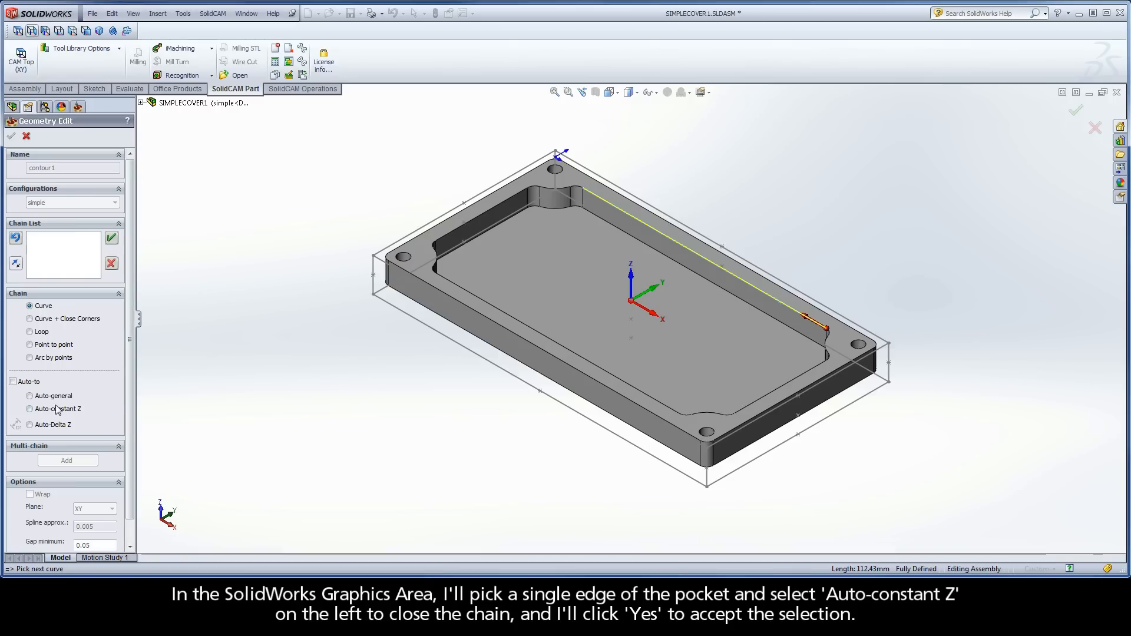
click(29, 409)
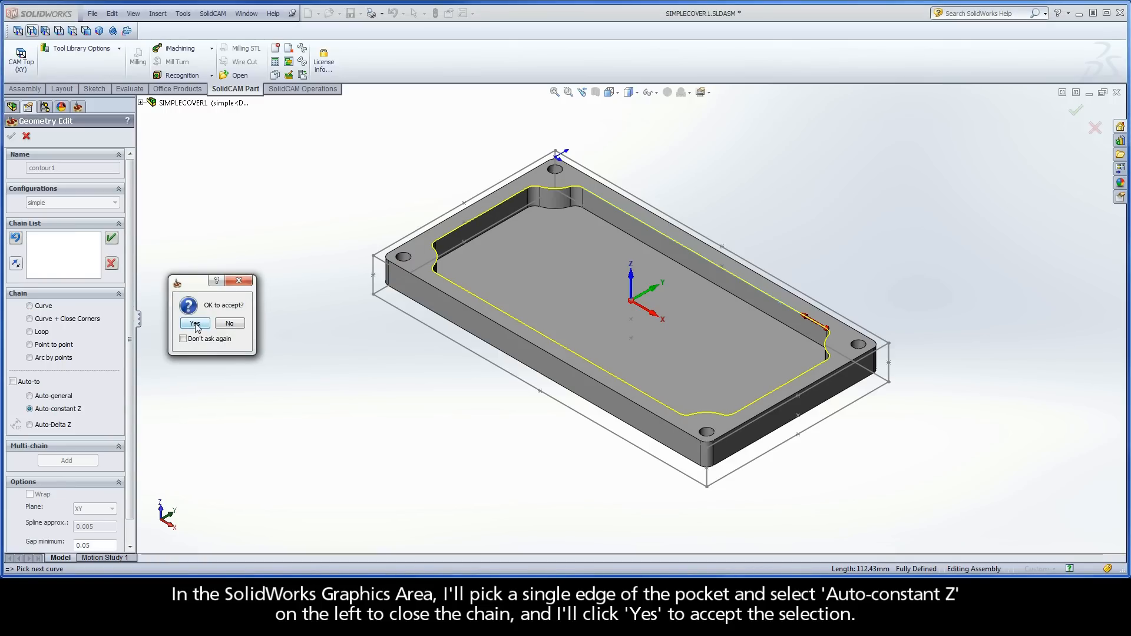
click(193, 323)
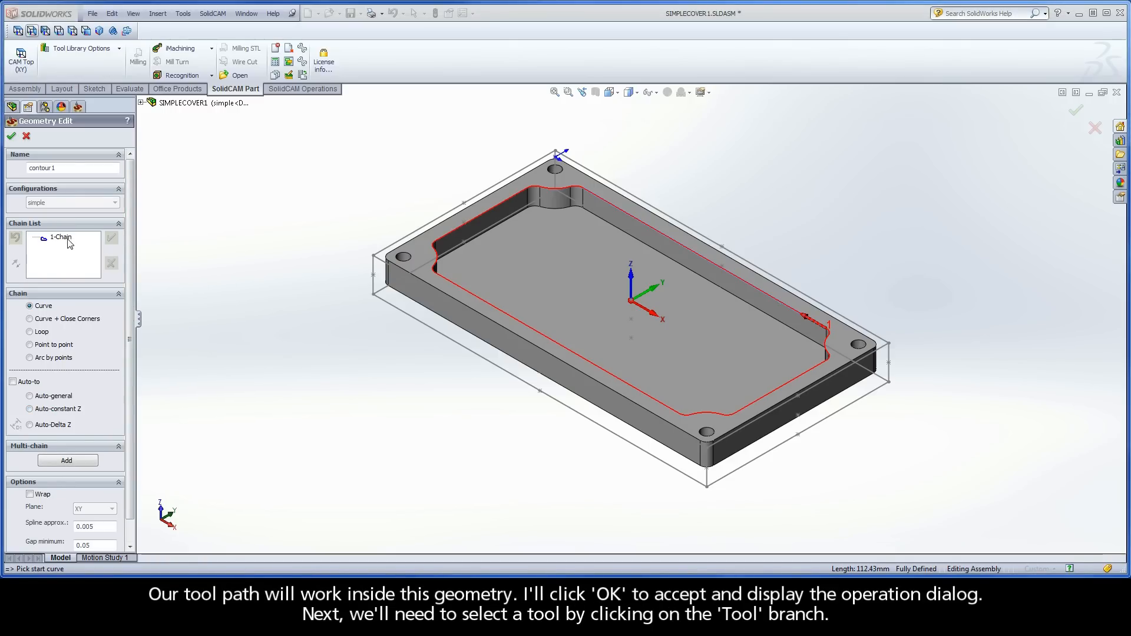
click(61, 237)
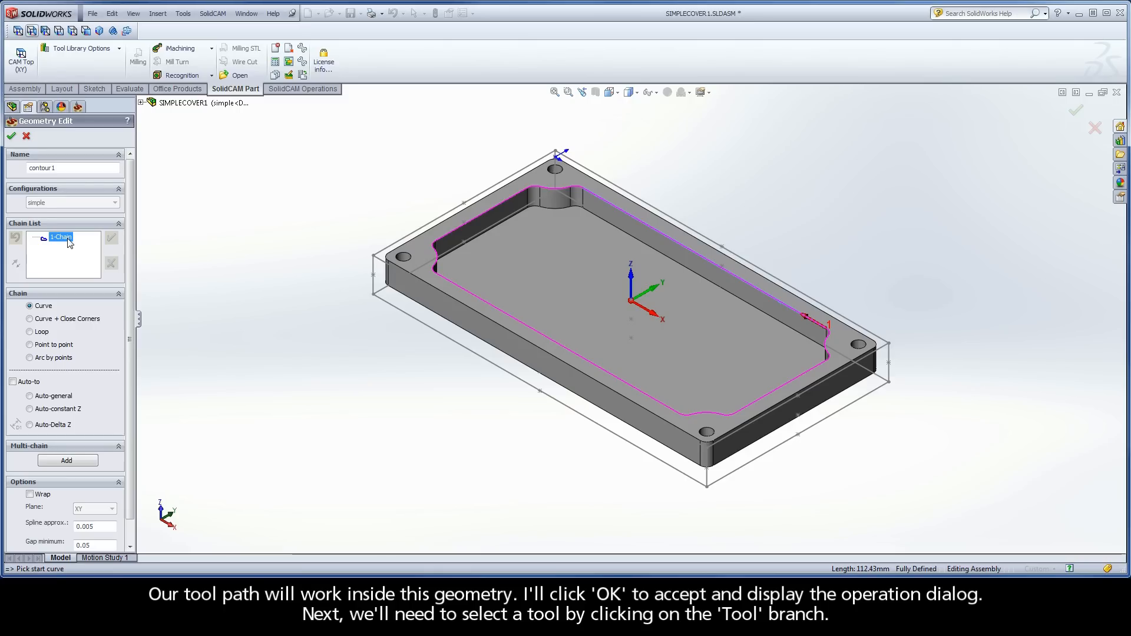
click(10, 136)
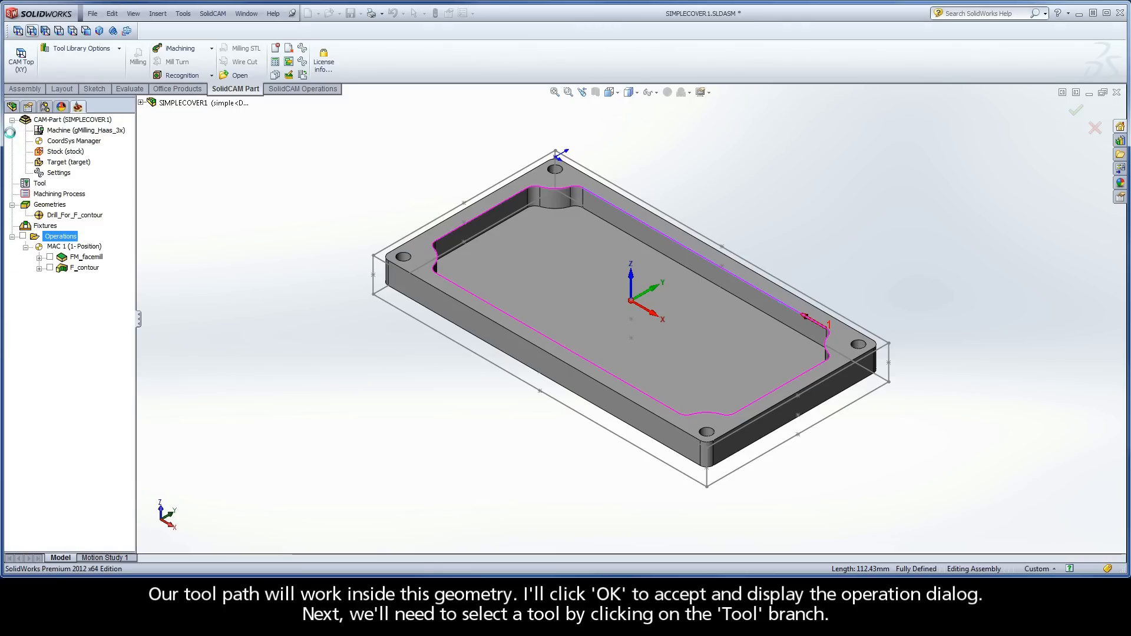
click(1075, 109)
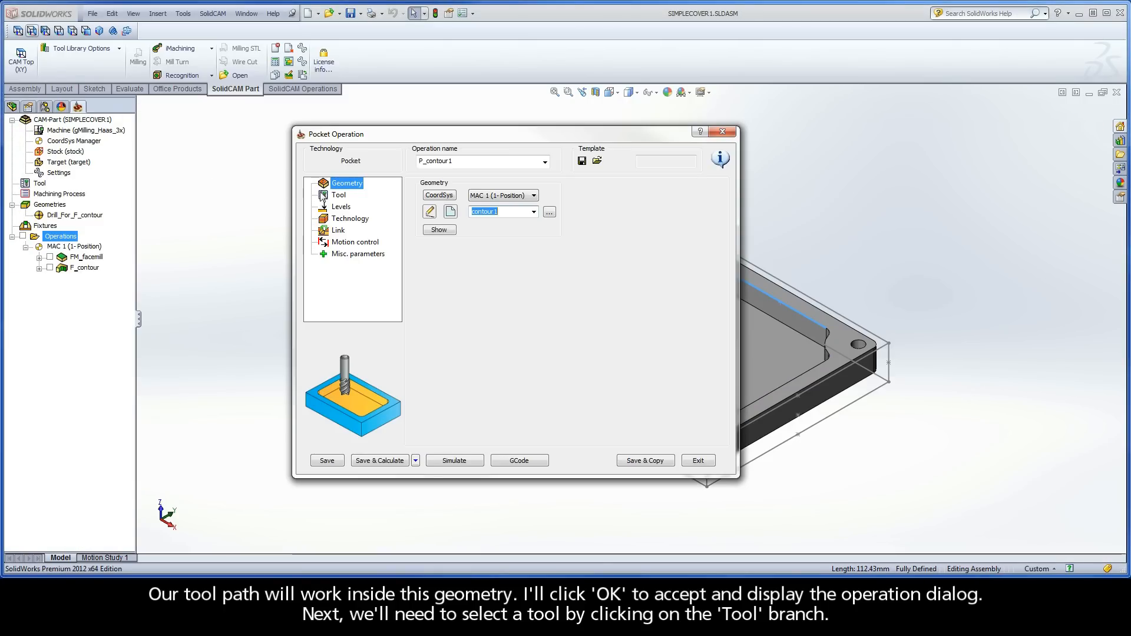
Step: Assign tool number 2, the 6 mm END MILL, from the tool table
click(337, 195)
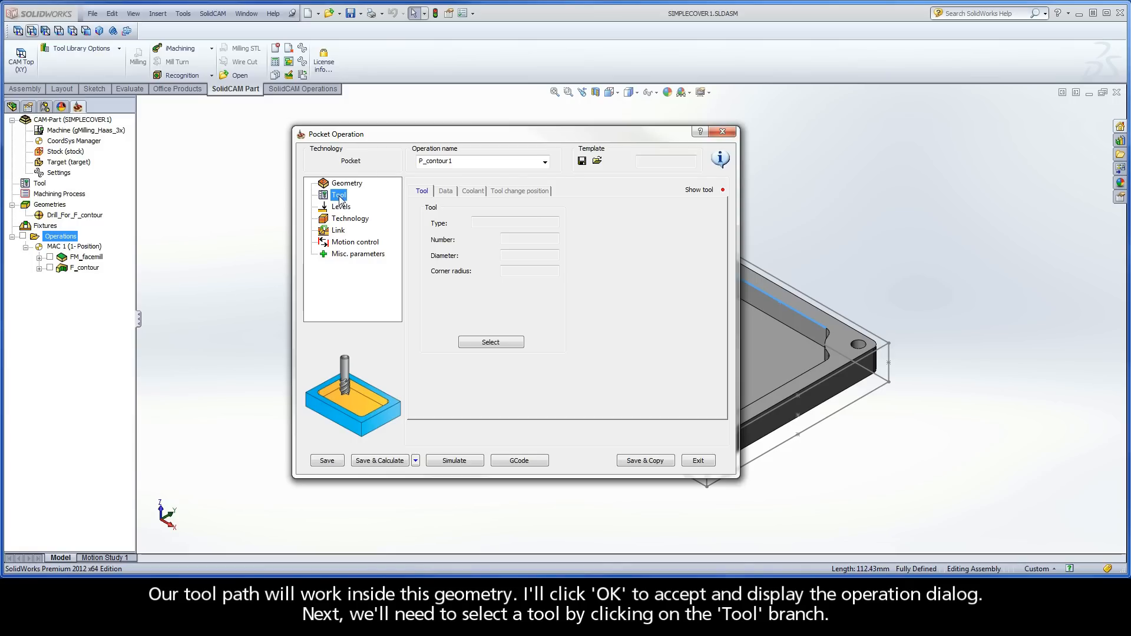
click(491, 342)
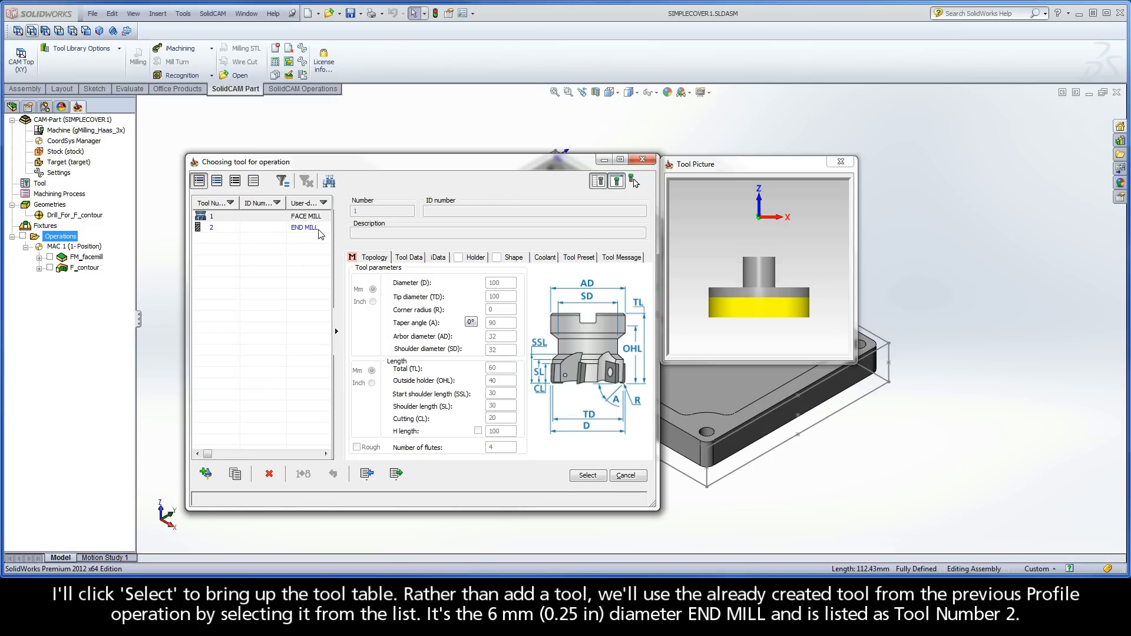
click(252, 226)
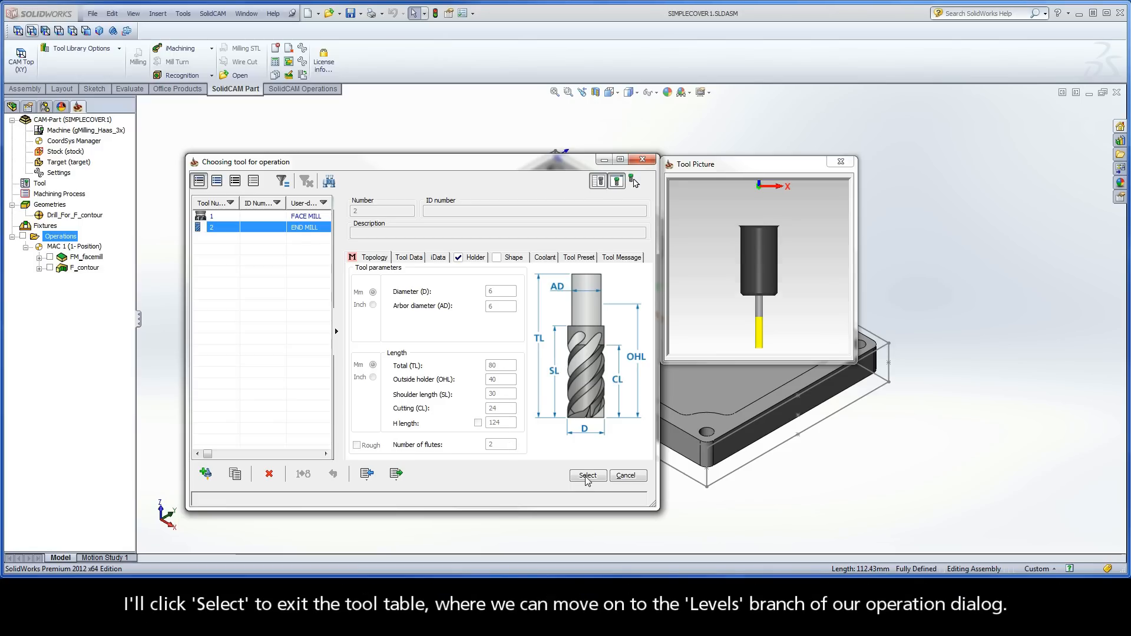
click(587, 476)
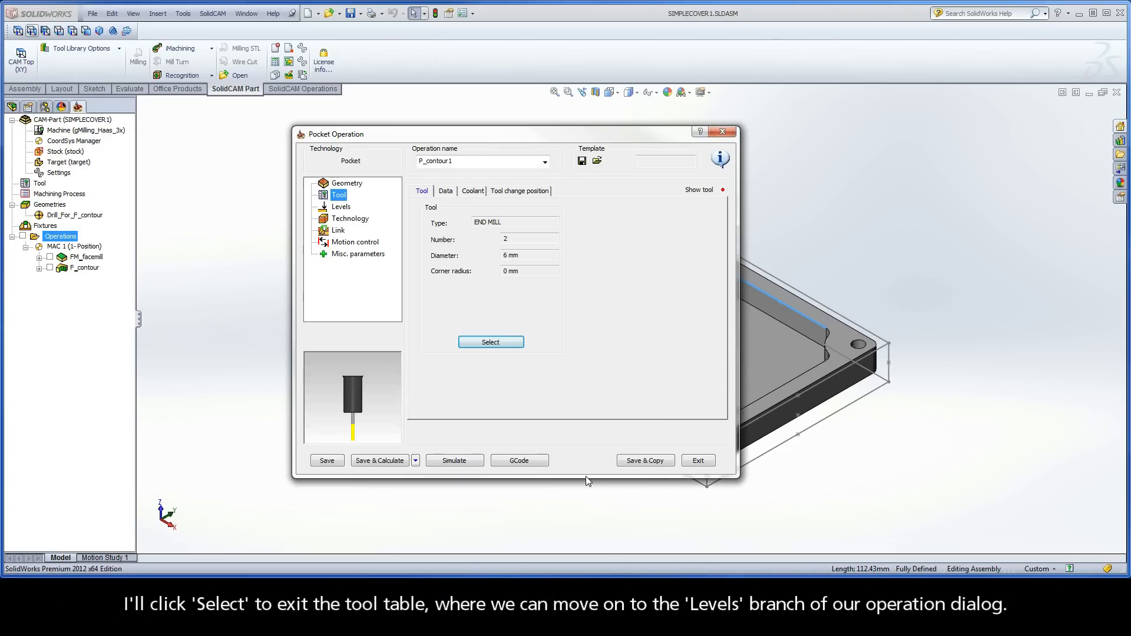
Step: Set upper level 0 from the top face and pocket depth 8 from the floor, step down 3
click(341, 207)
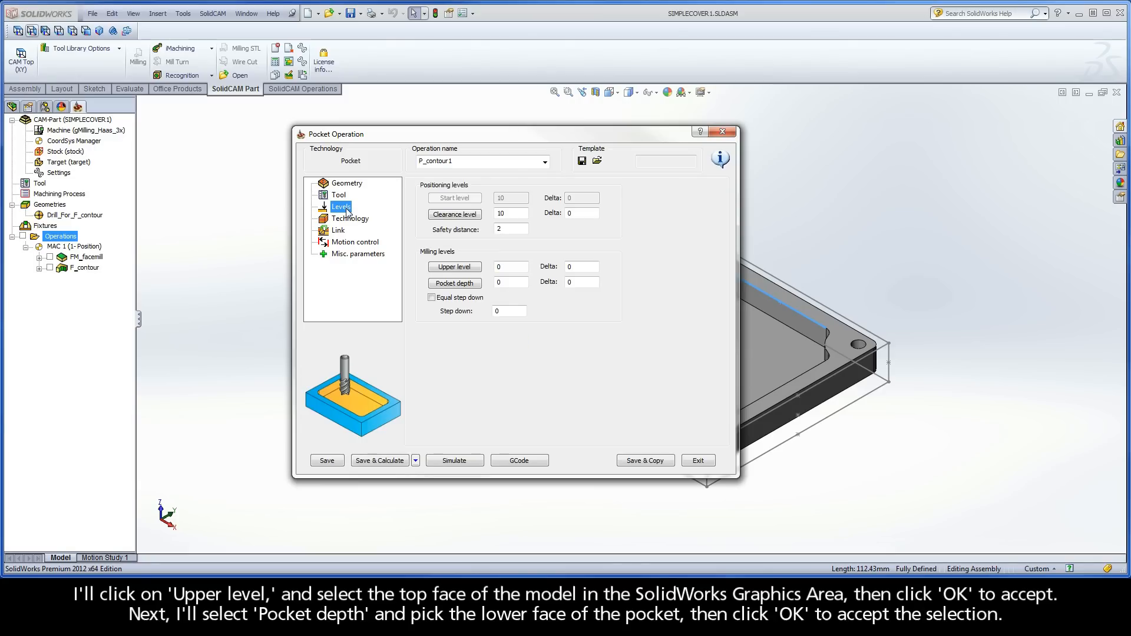
click(454, 266)
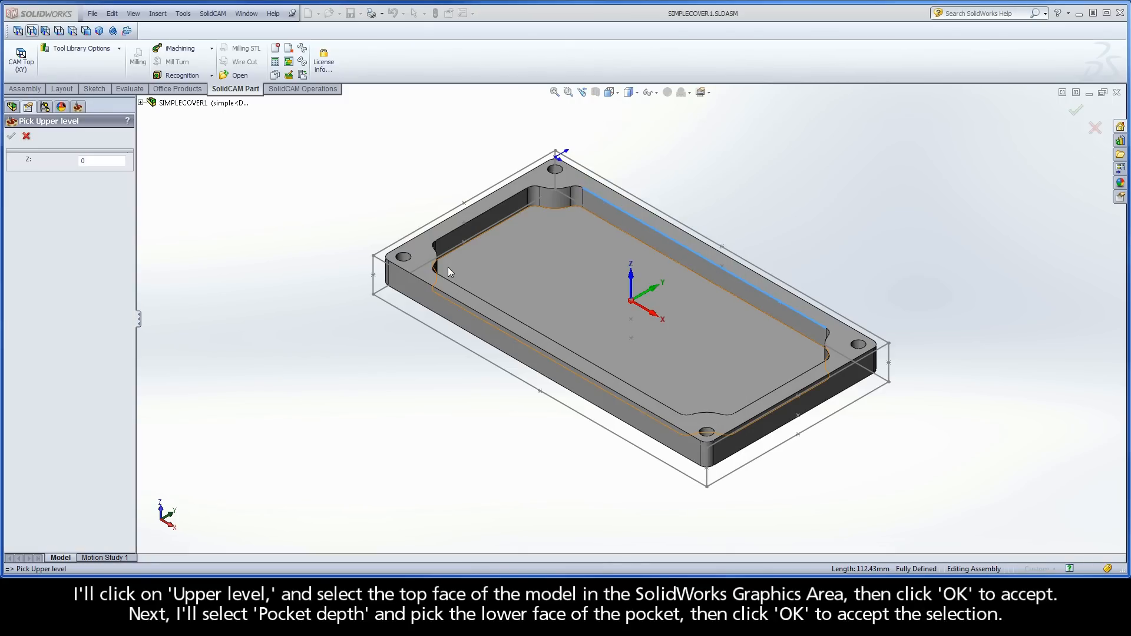
click(424, 254)
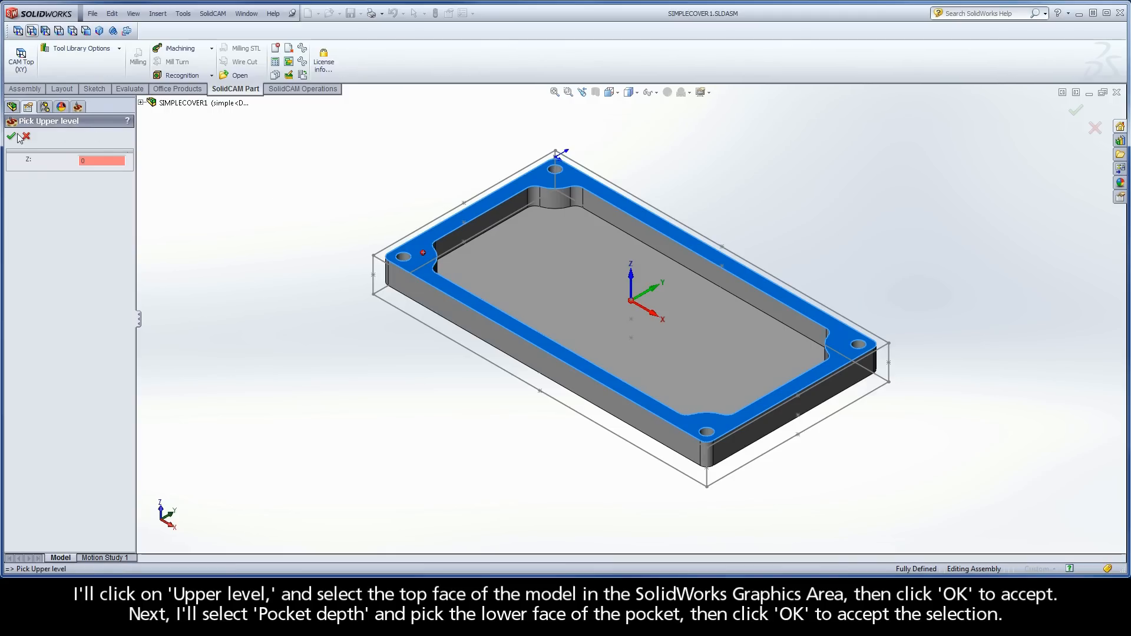
click(11, 137)
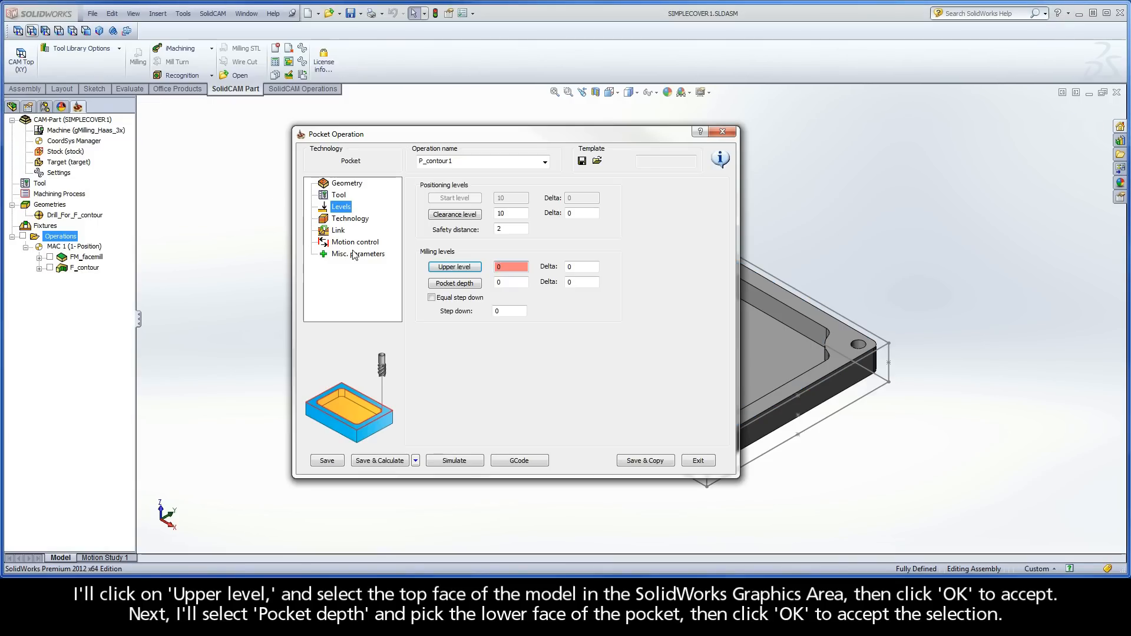
click(454, 282)
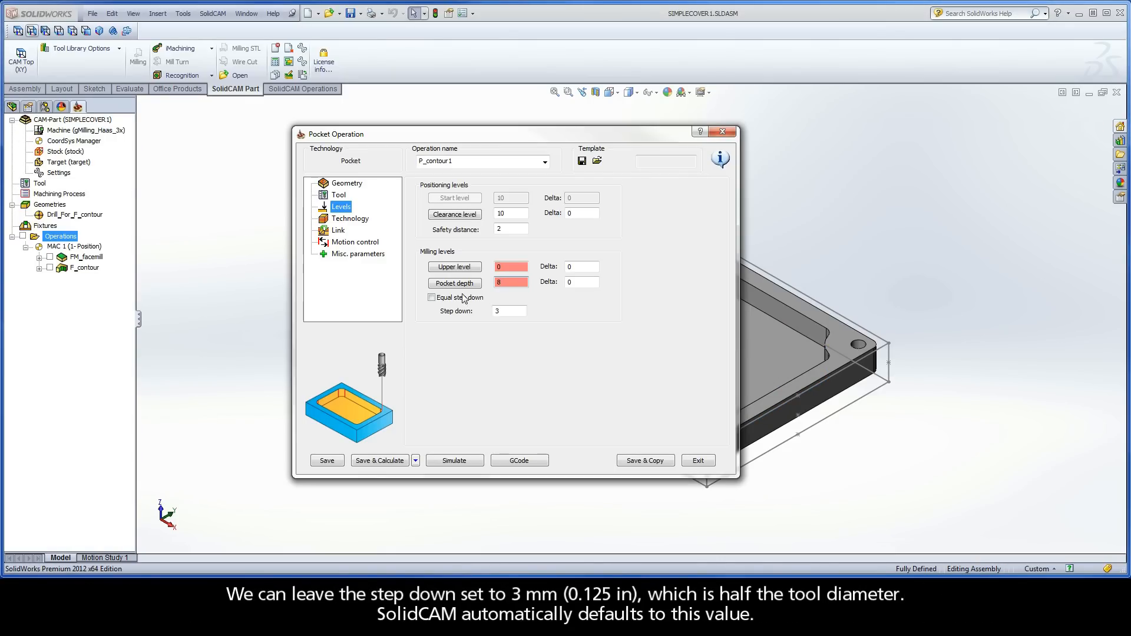
click(508, 311)
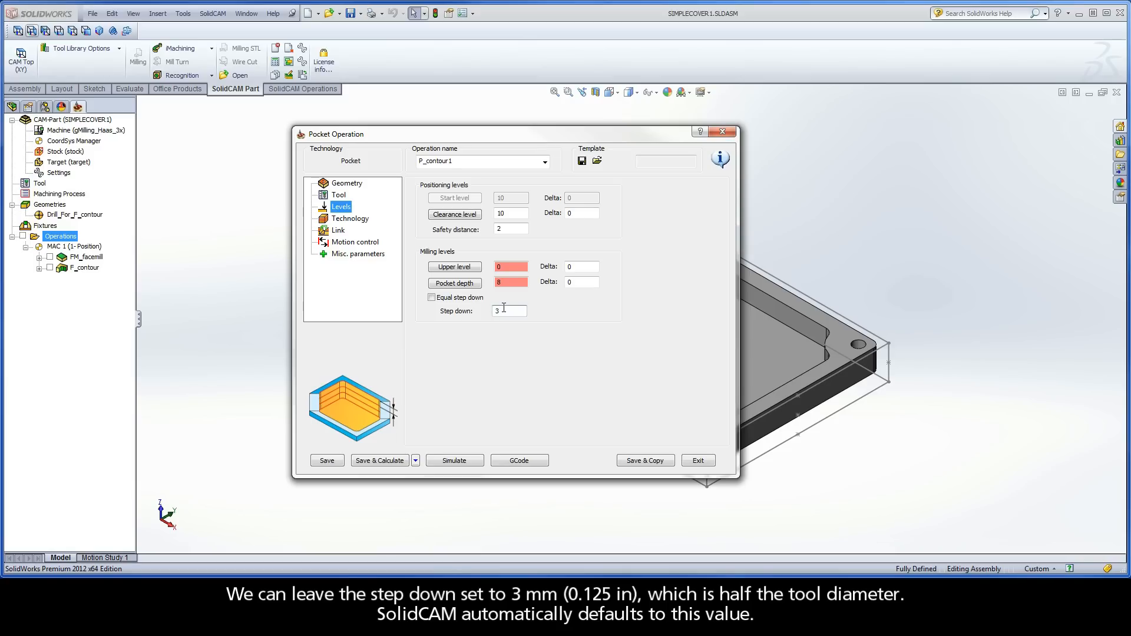
Step: Keep Contour technology with zero offsets and both wall and floor finish passes off
click(351, 219)
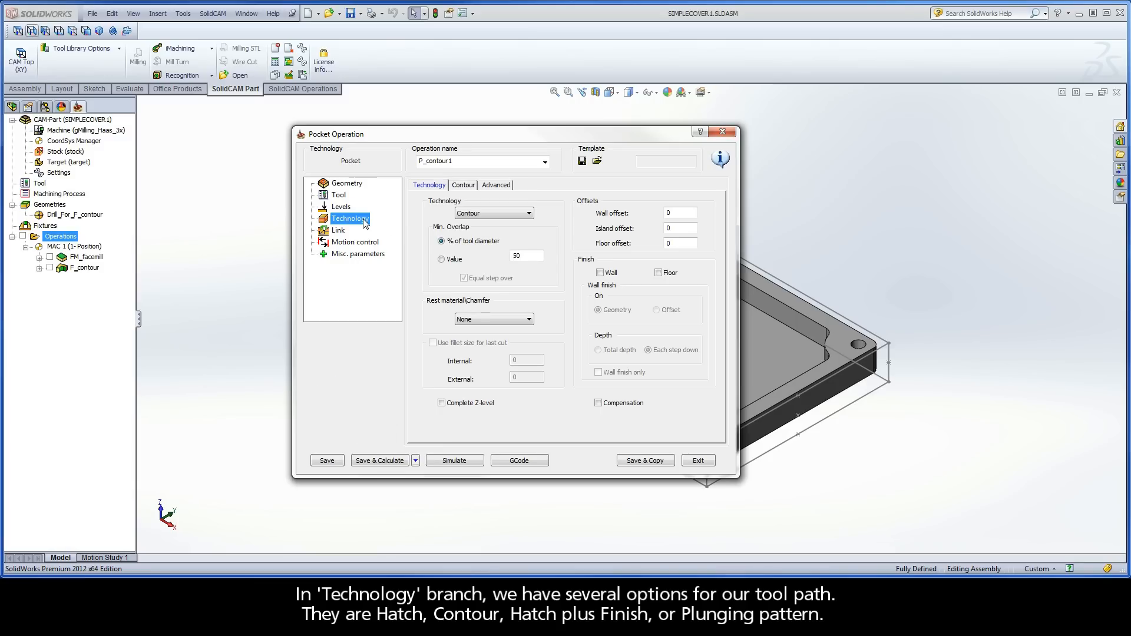
mouse_move(470, 211)
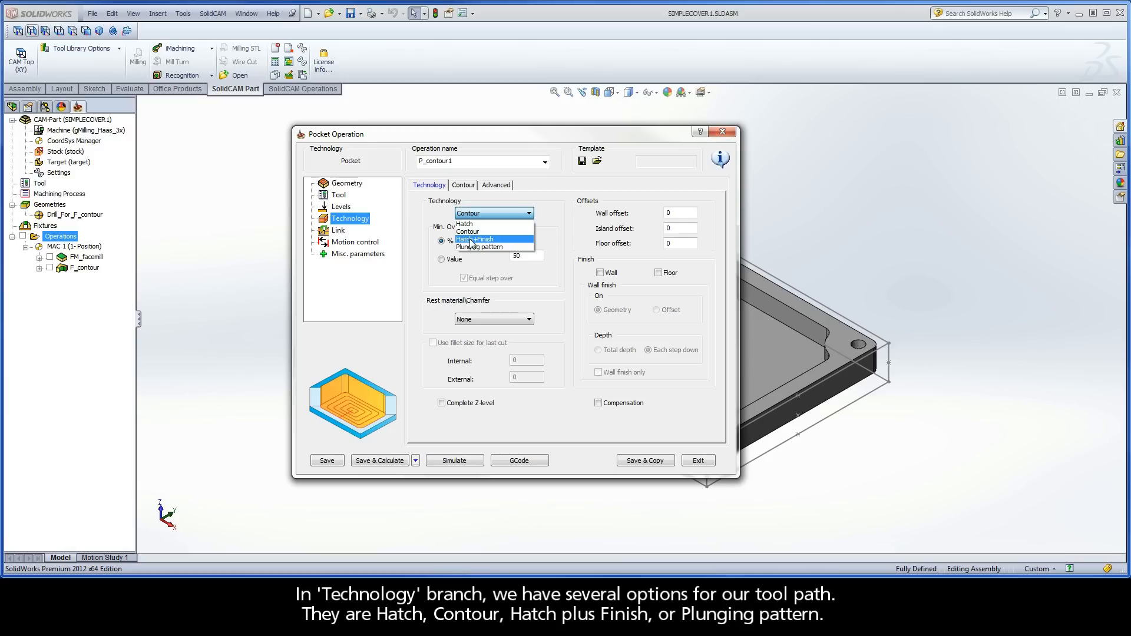
mouse_move(479, 247)
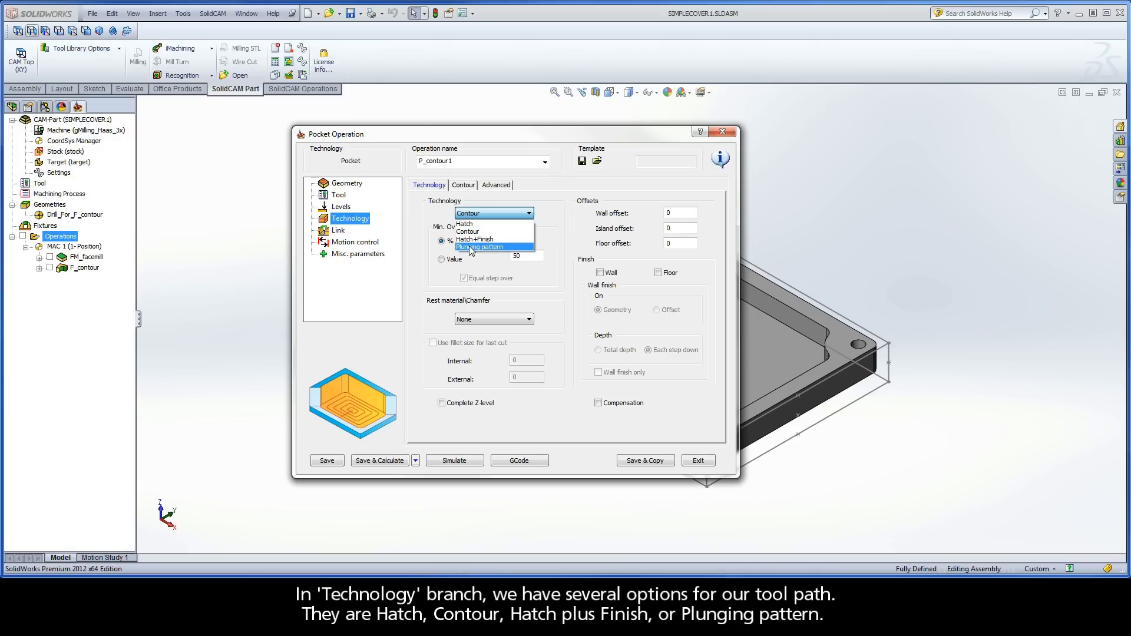
click(464, 224)
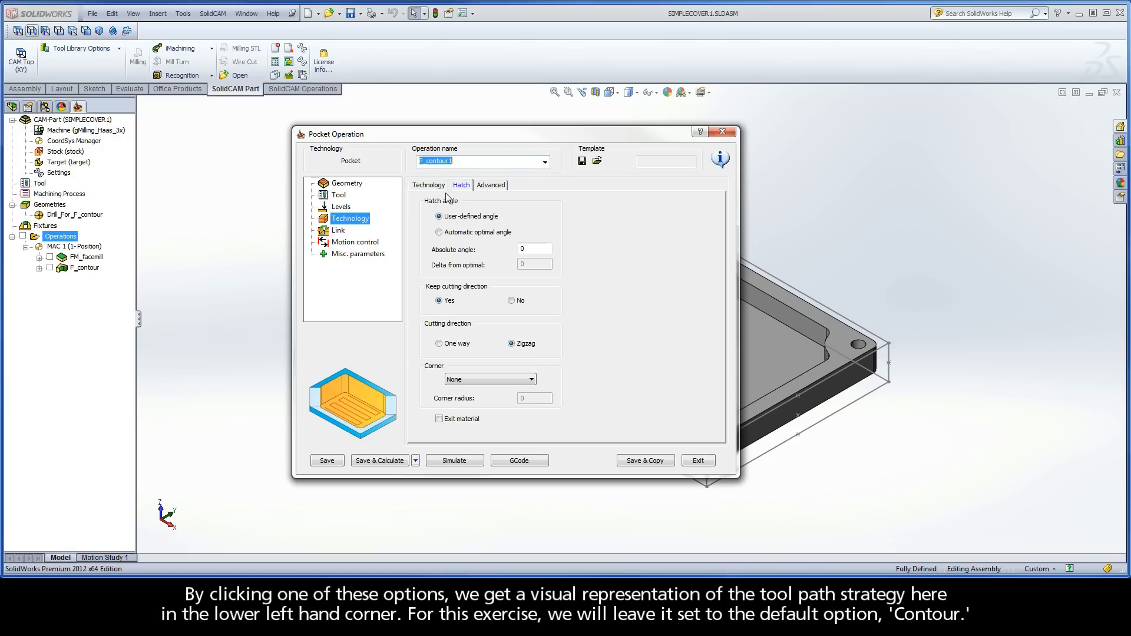
click(463, 184)
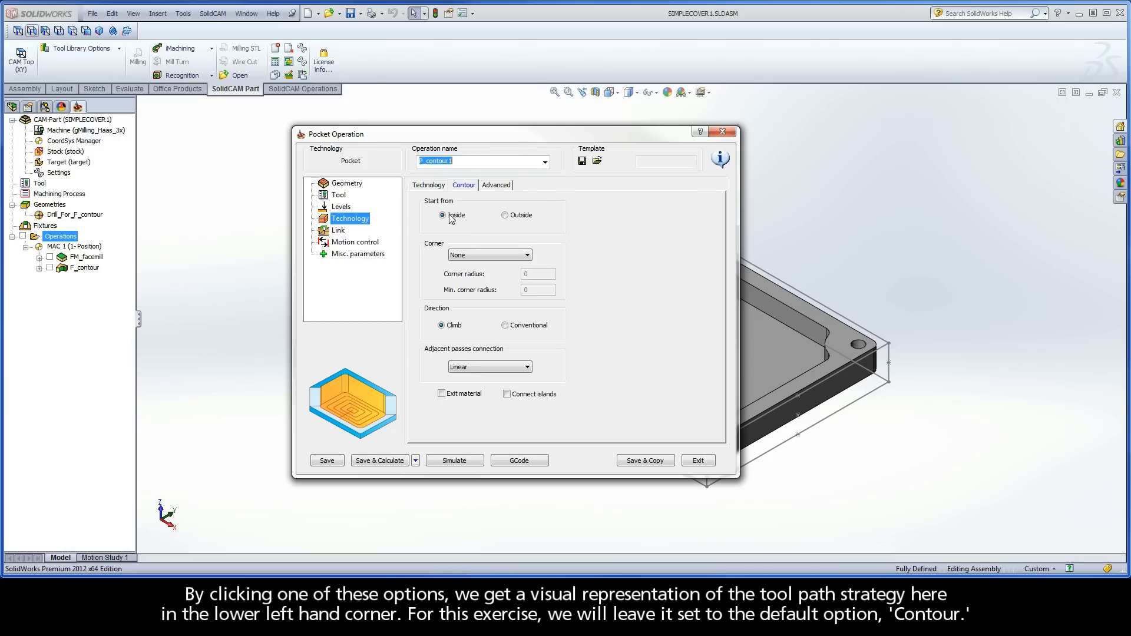
click(461, 184)
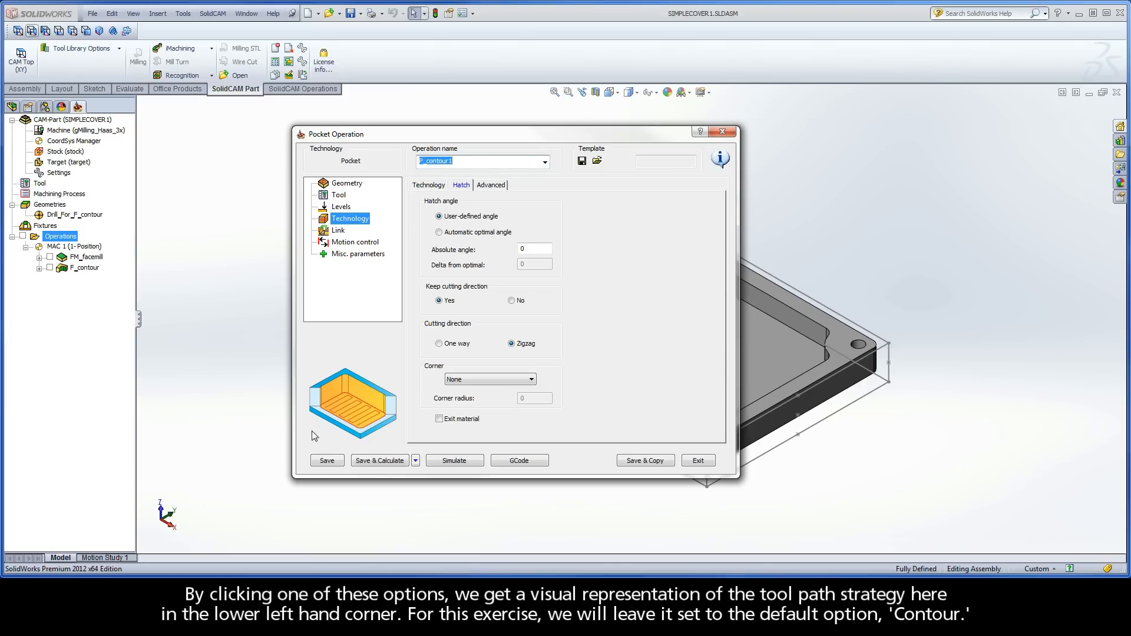
click(427, 185)
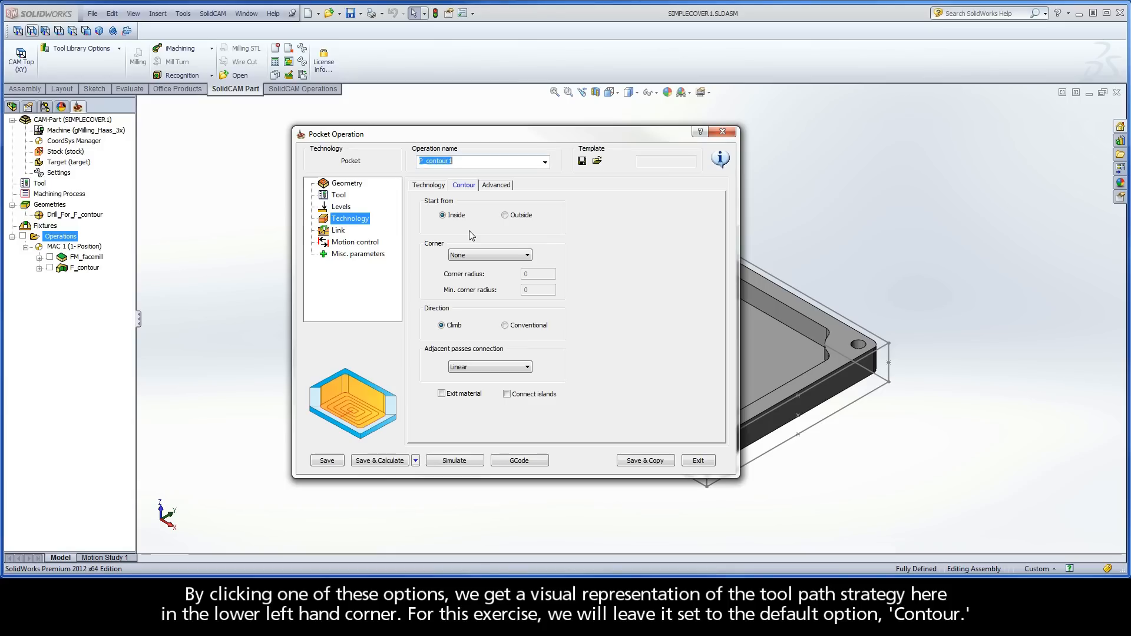
click(428, 185)
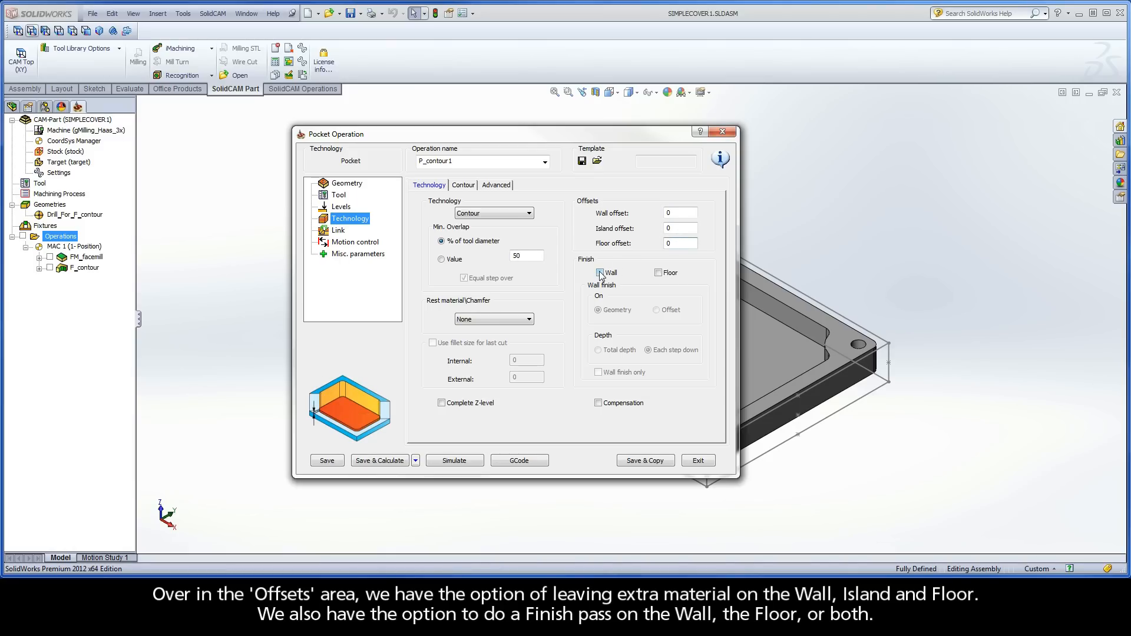
click(601, 273)
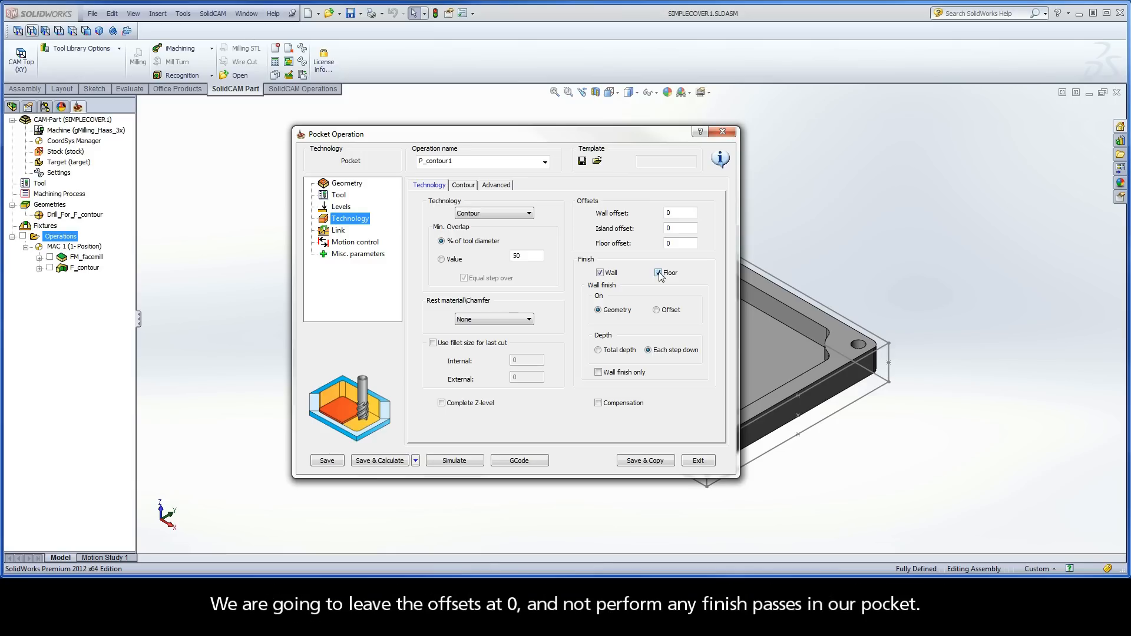
click(658, 272)
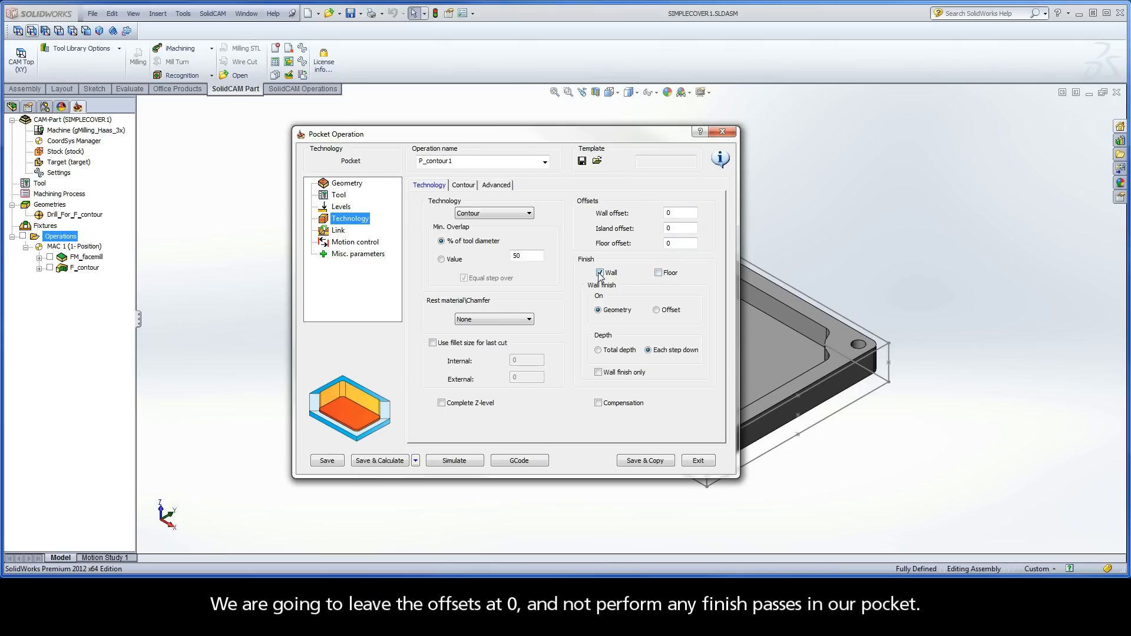
click(600, 273)
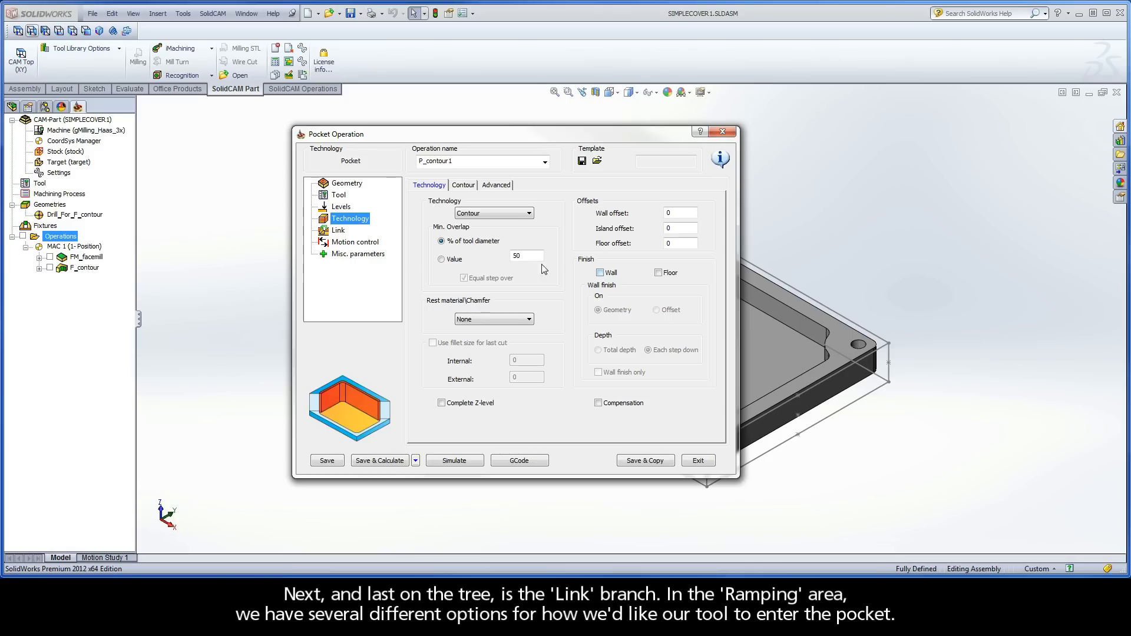
mouse_move(345, 234)
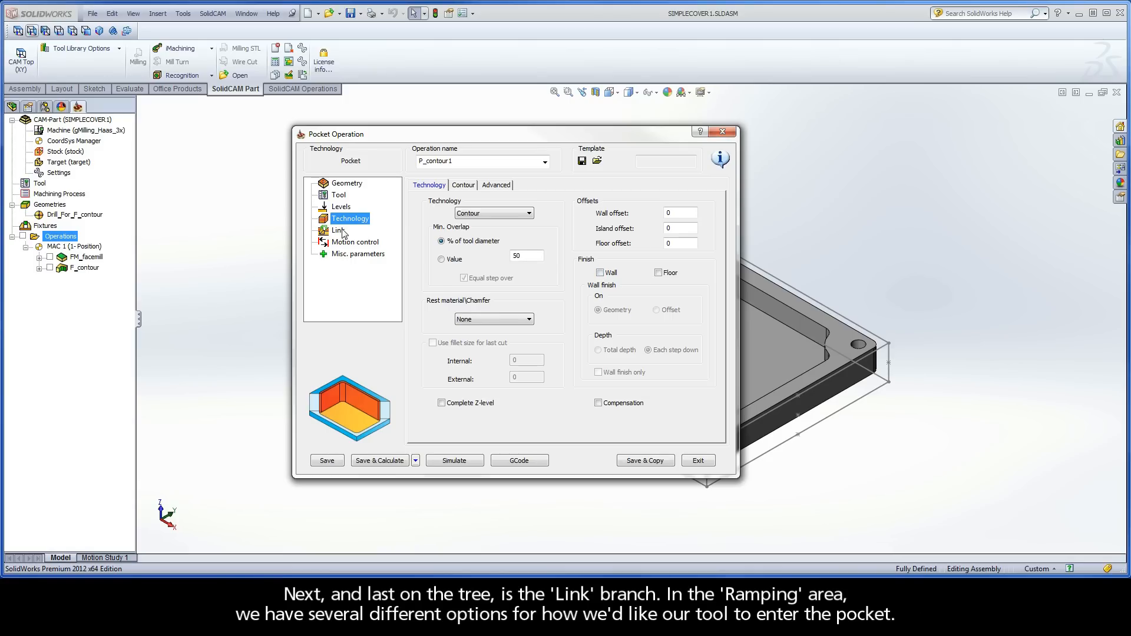
Step: Set the Link ramping type to Helical
click(337, 230)
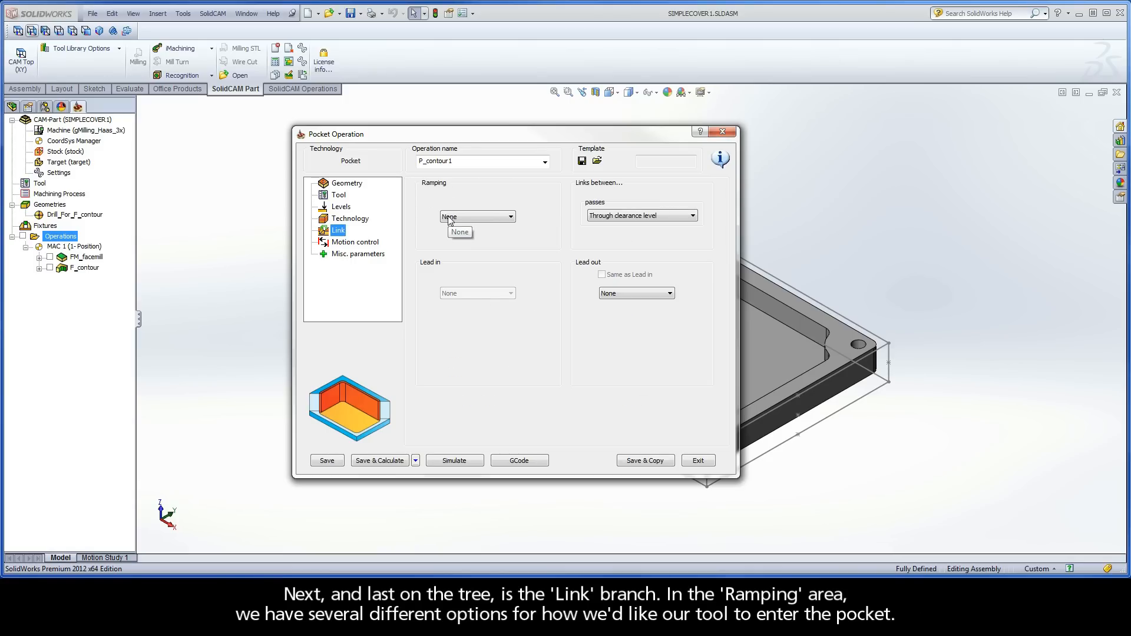
click(509, 217)
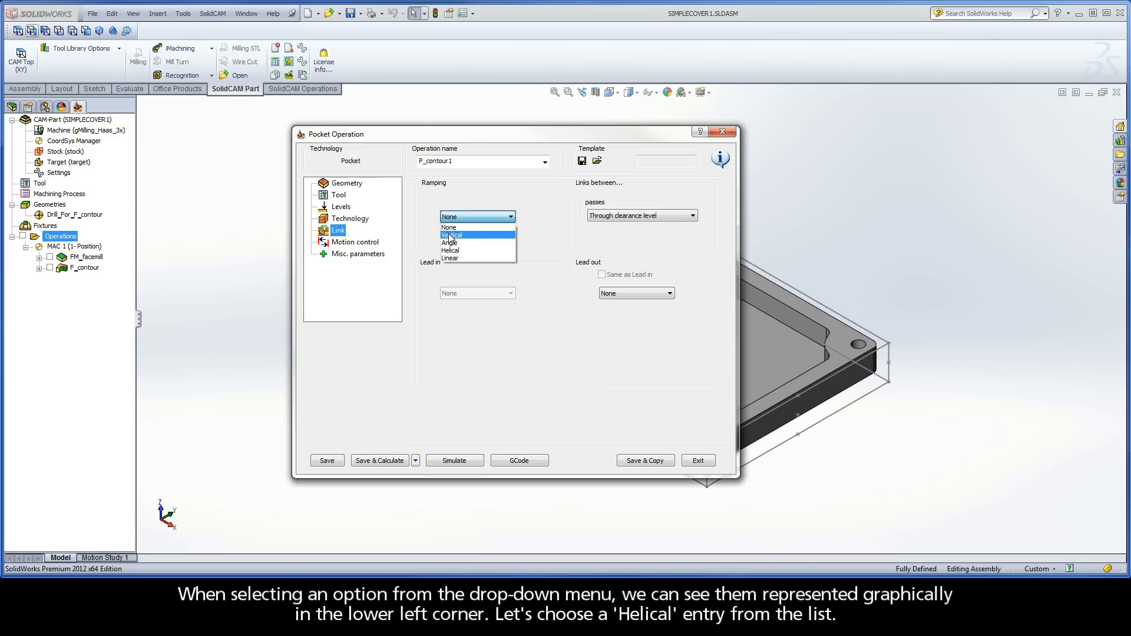
click(451, 234)
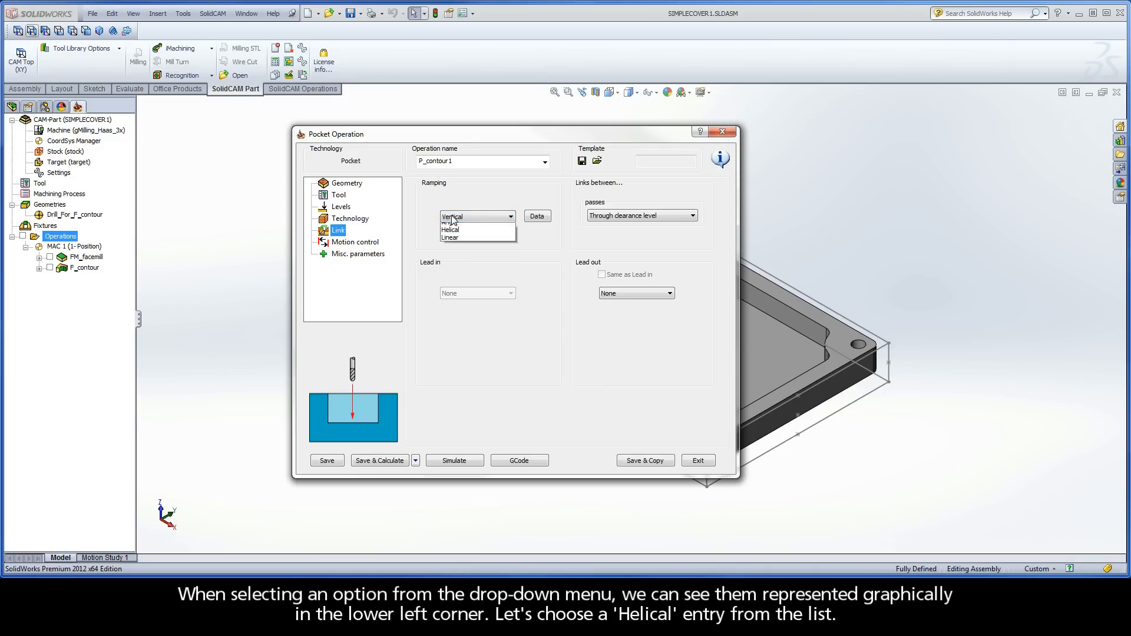
click(450, 218)
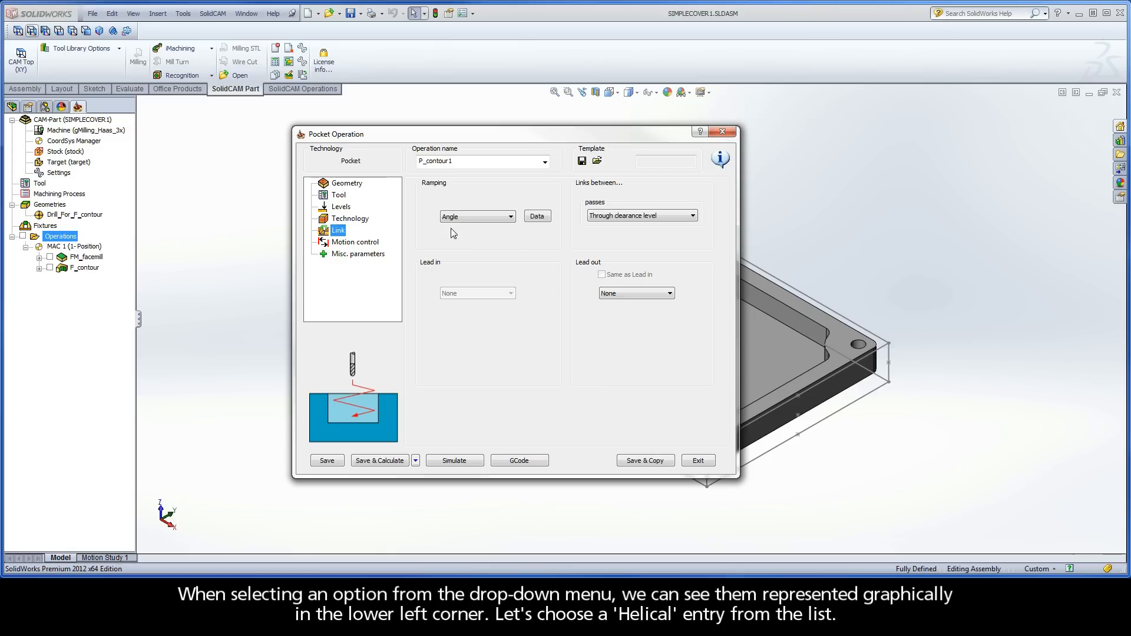
click(510, 216)
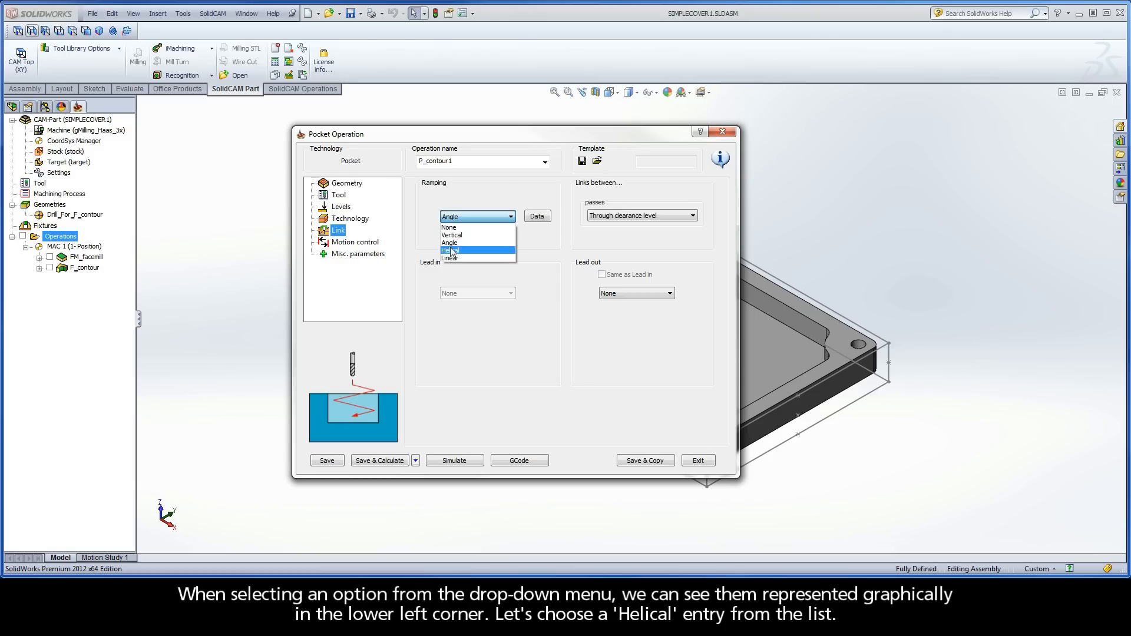
click(469, 251)
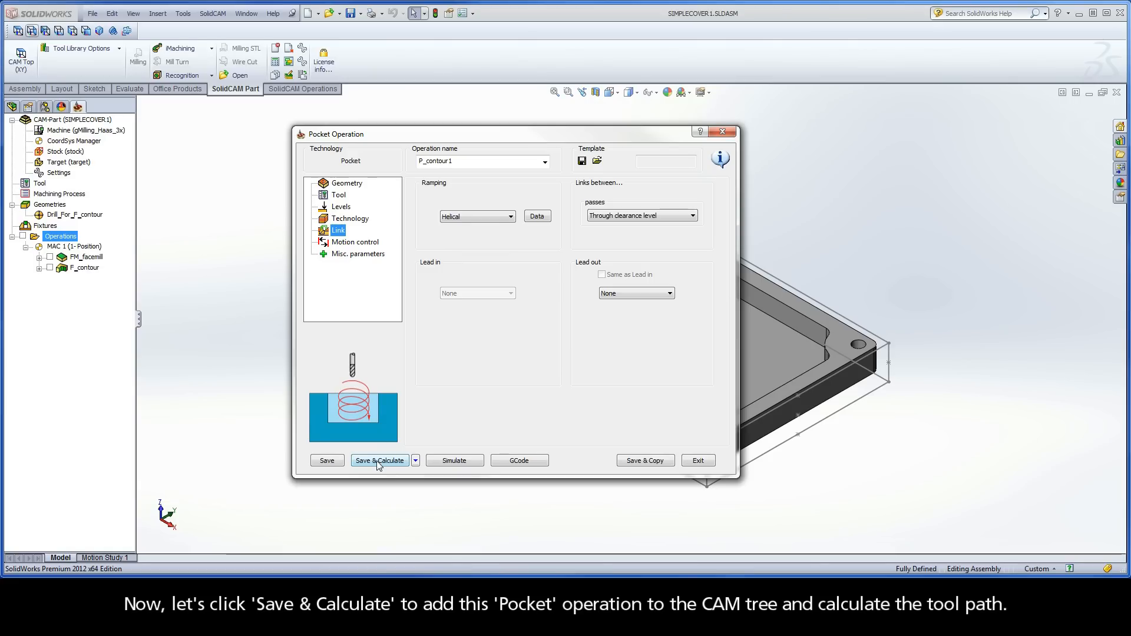
Step: Save and calculate P_contour1, then open its simulation
click(379, 460)
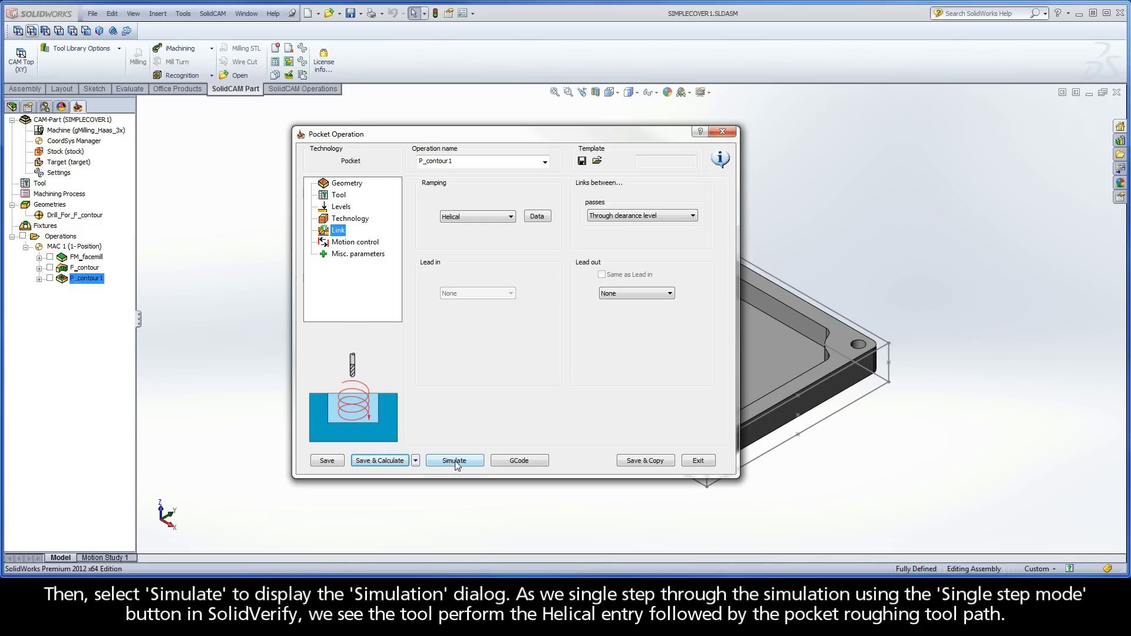
click(454, 460)
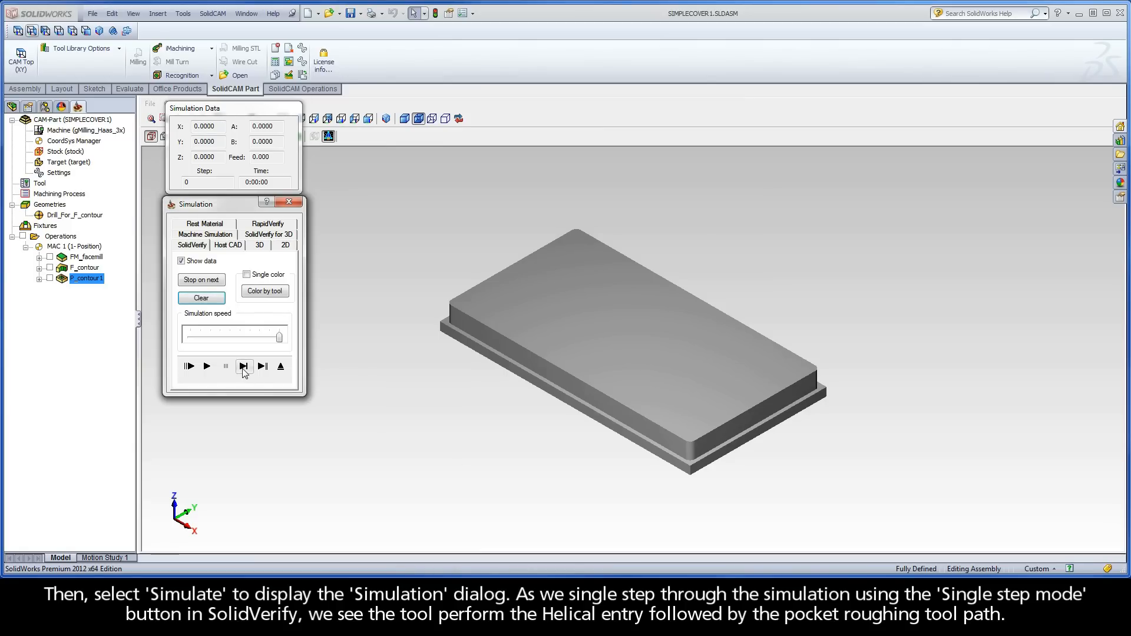
Step: Single-step the P_contour1 SolidVerify simulation, then play it to completion
click(243, 366)
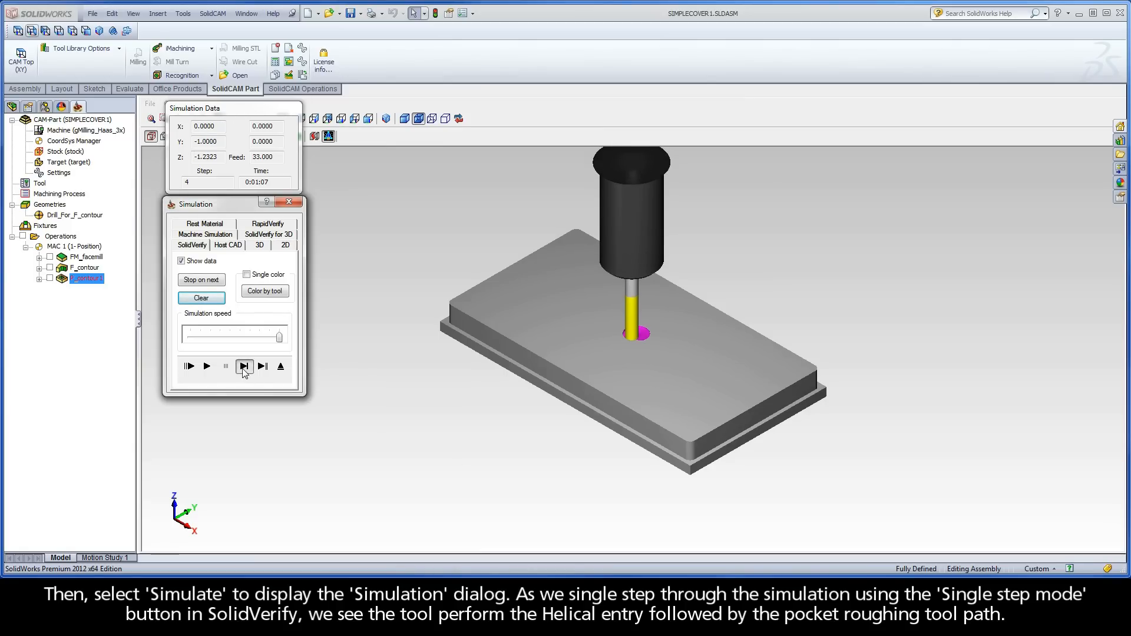
click(244, 366)
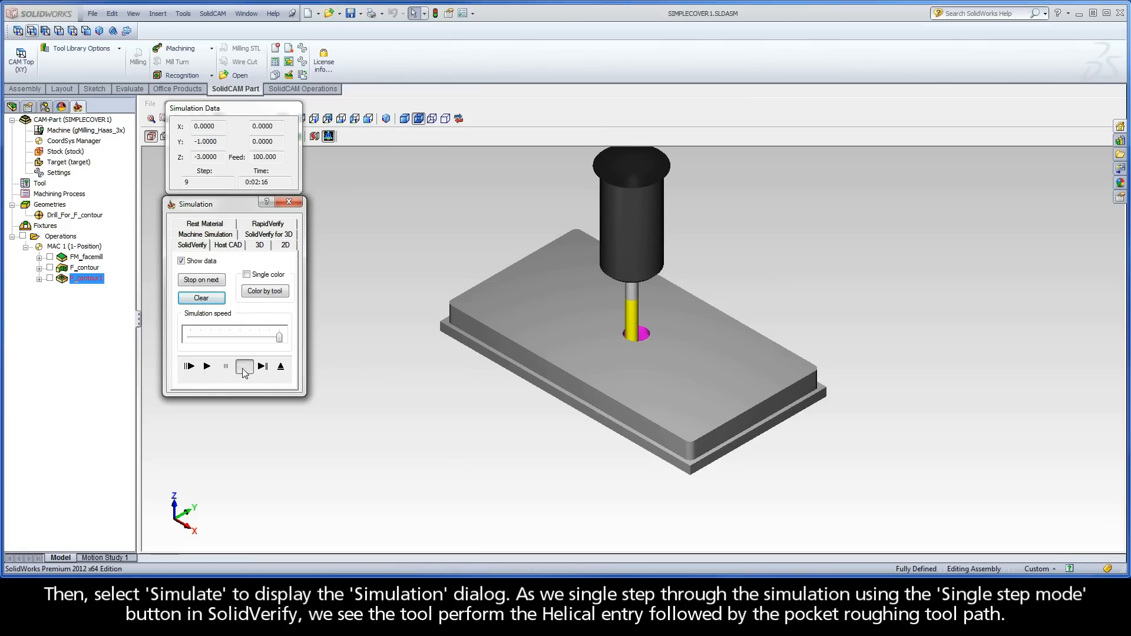
click(243, 367)
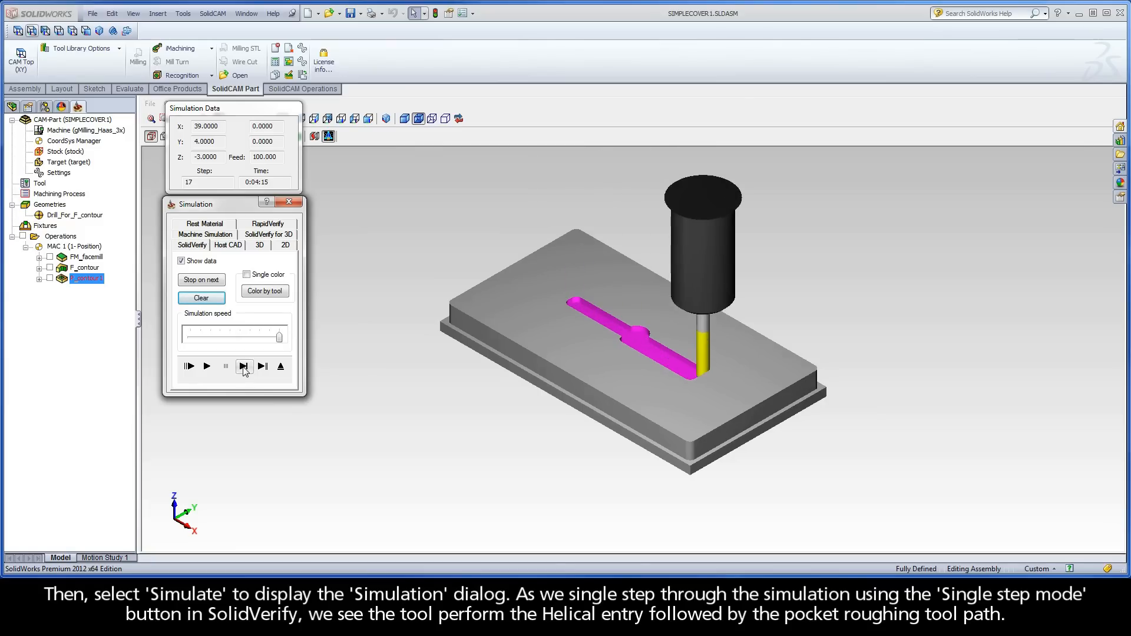
click(244, 367)
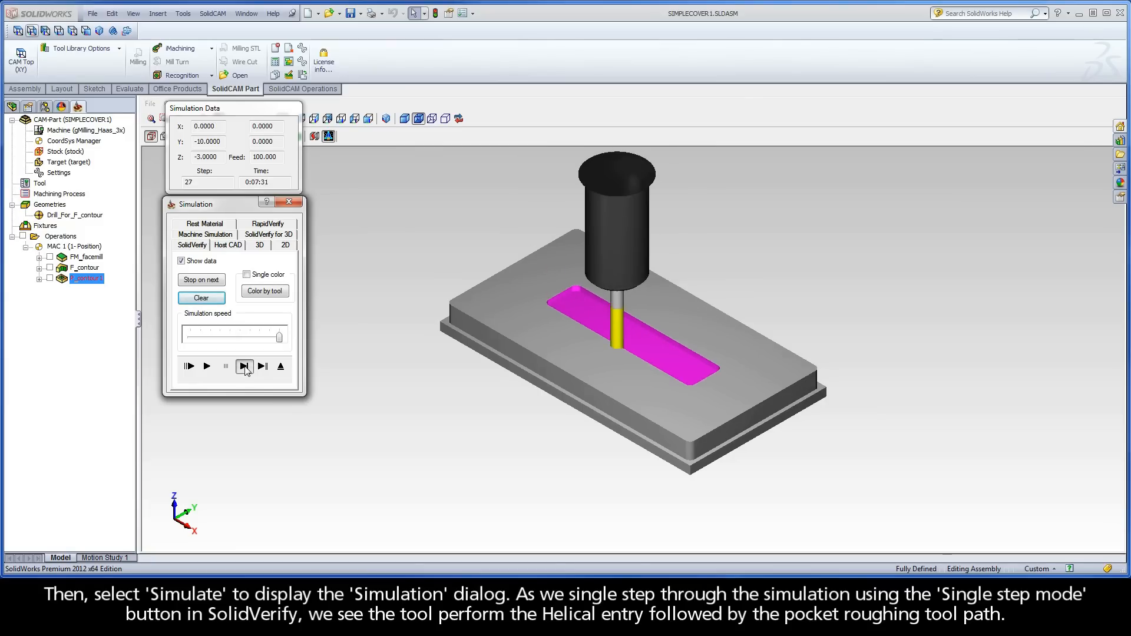
click(243, 366)
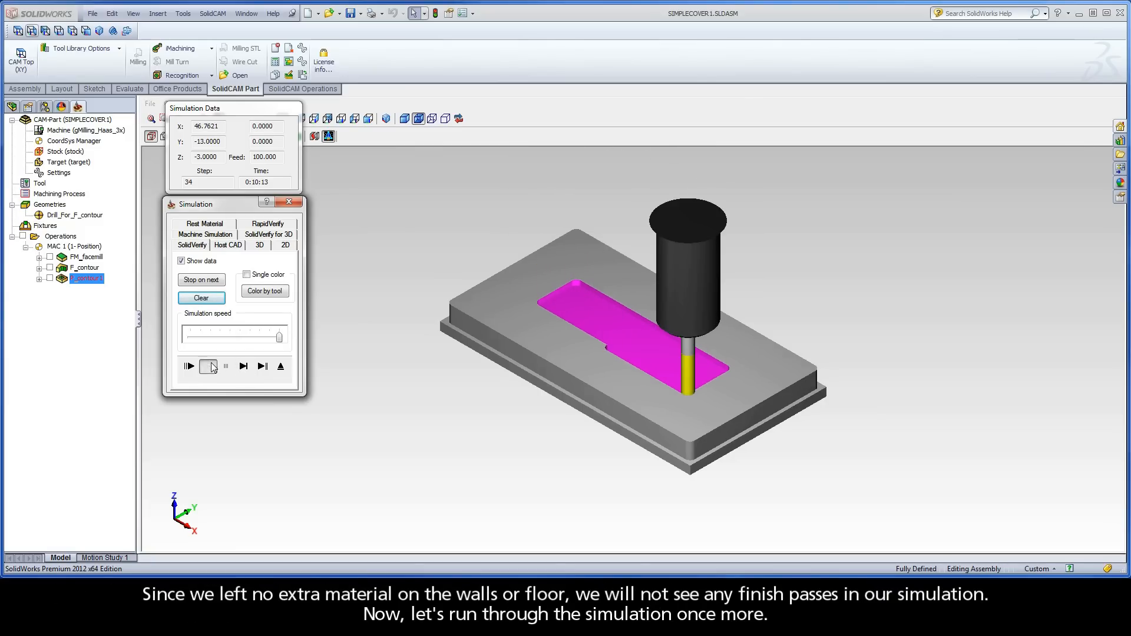
click(207, 366)
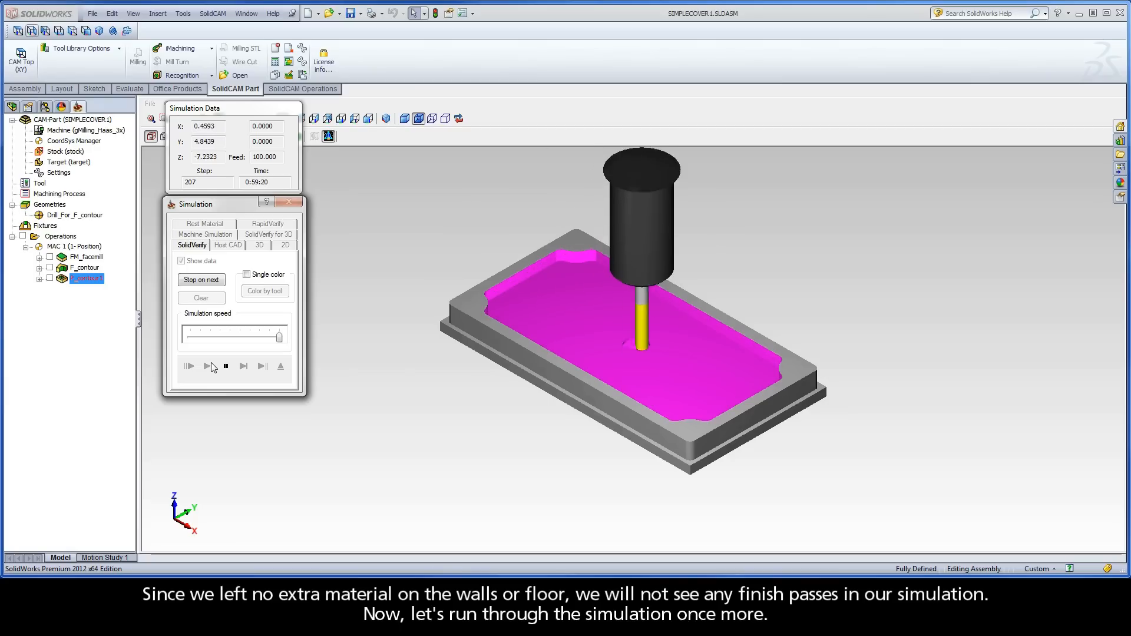
click(189, 366)
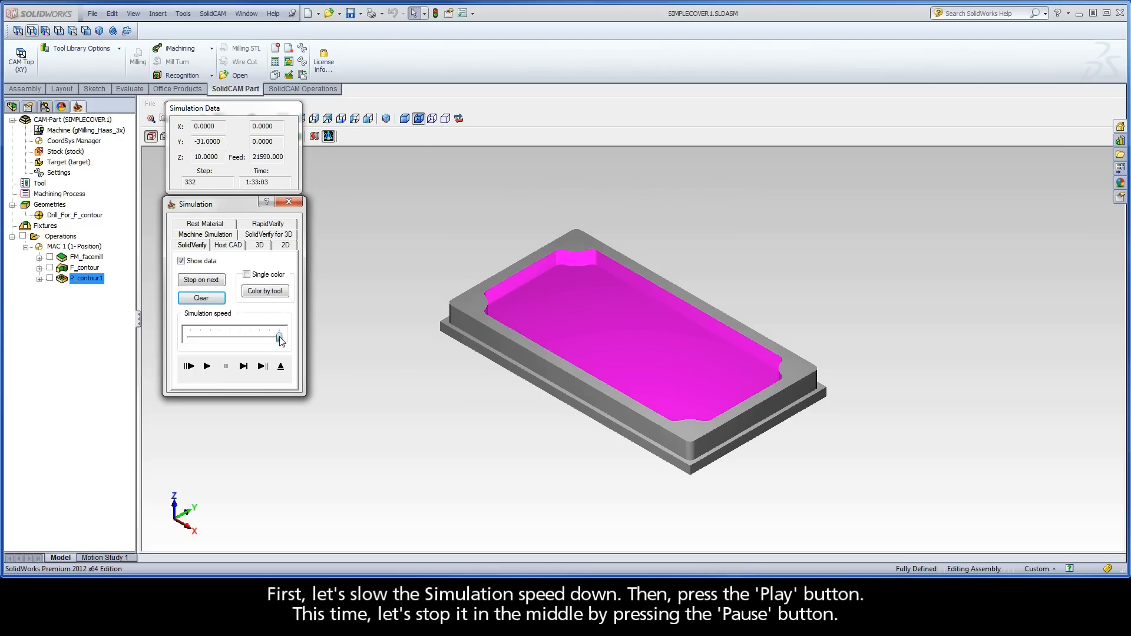
Step: Lower the simulation speed, replay, and pause partway through the pocket
drag(278, 338, 187, 337)
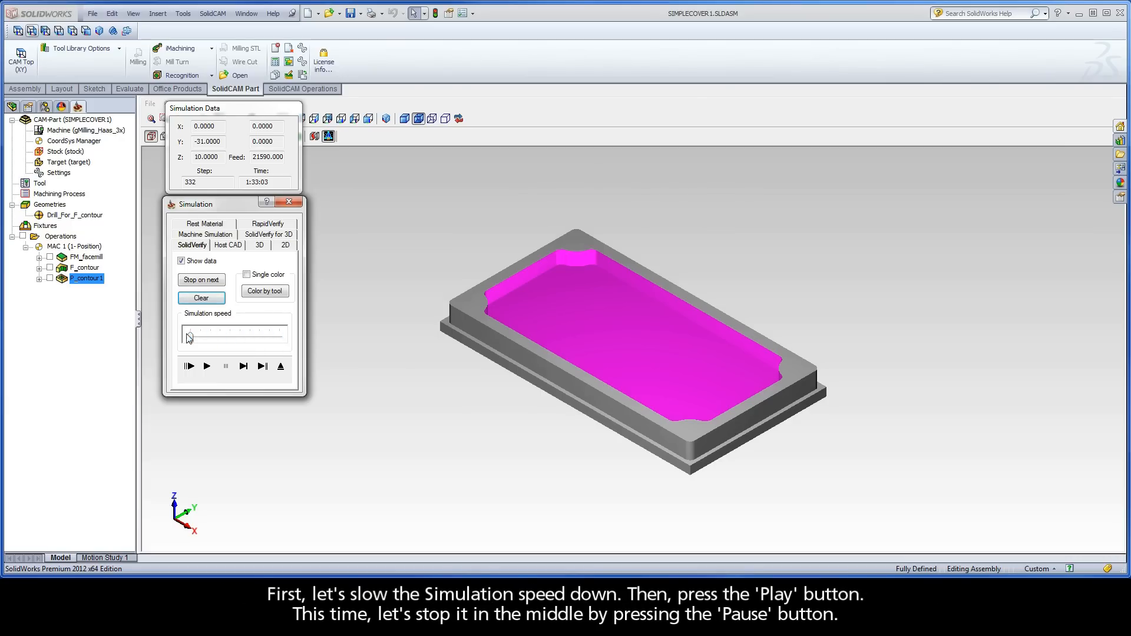
click(205, 367)
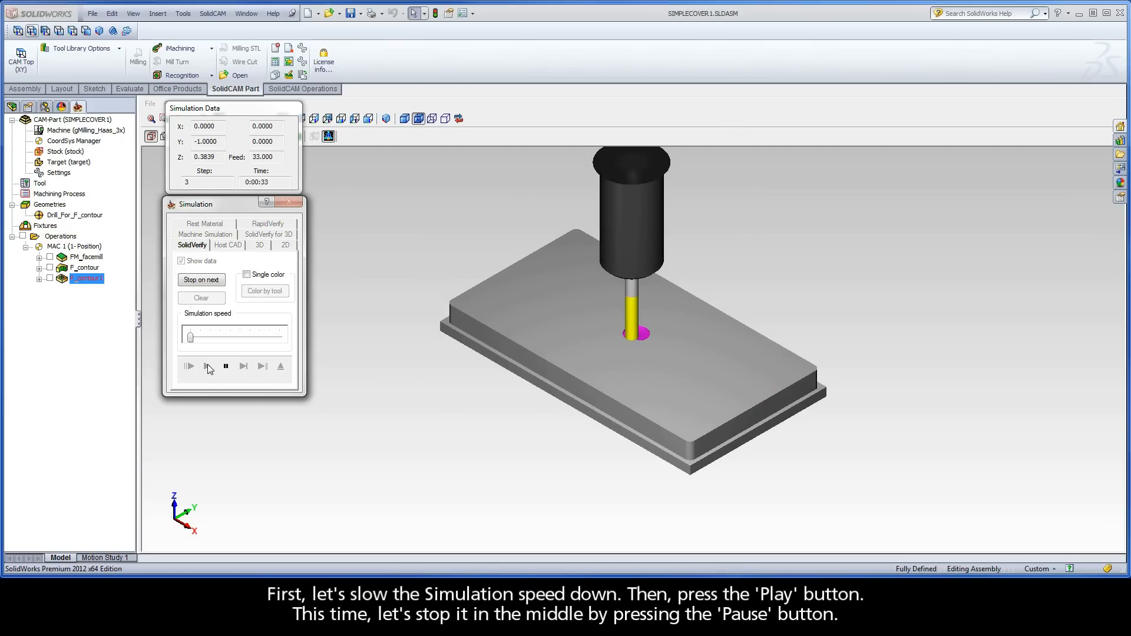
click(225, 366)
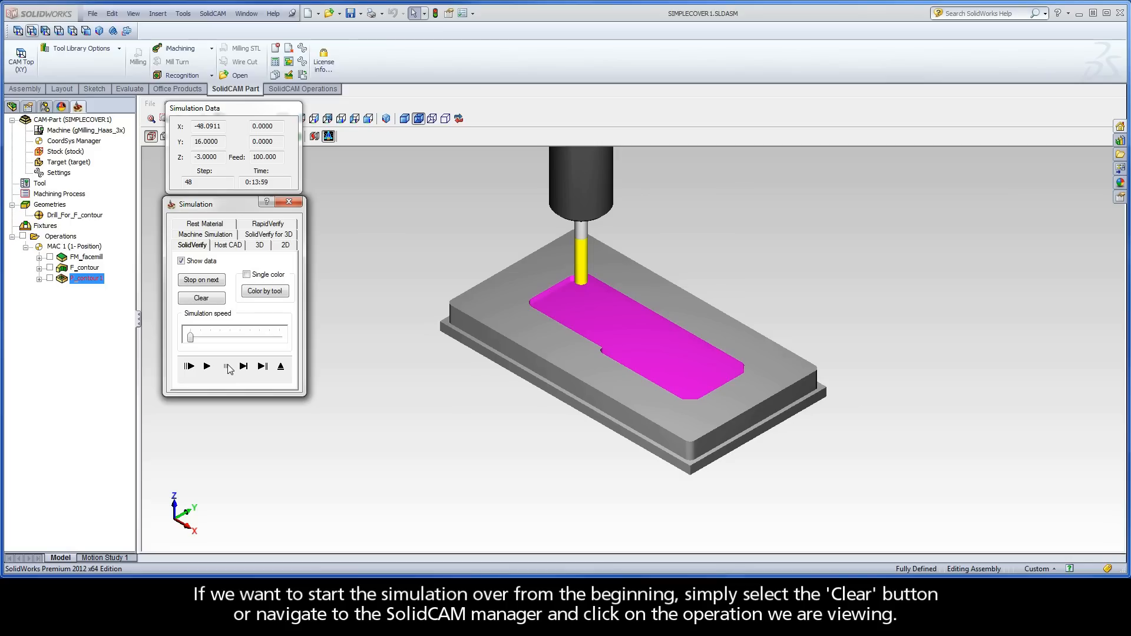
mouse_move(228, 367)
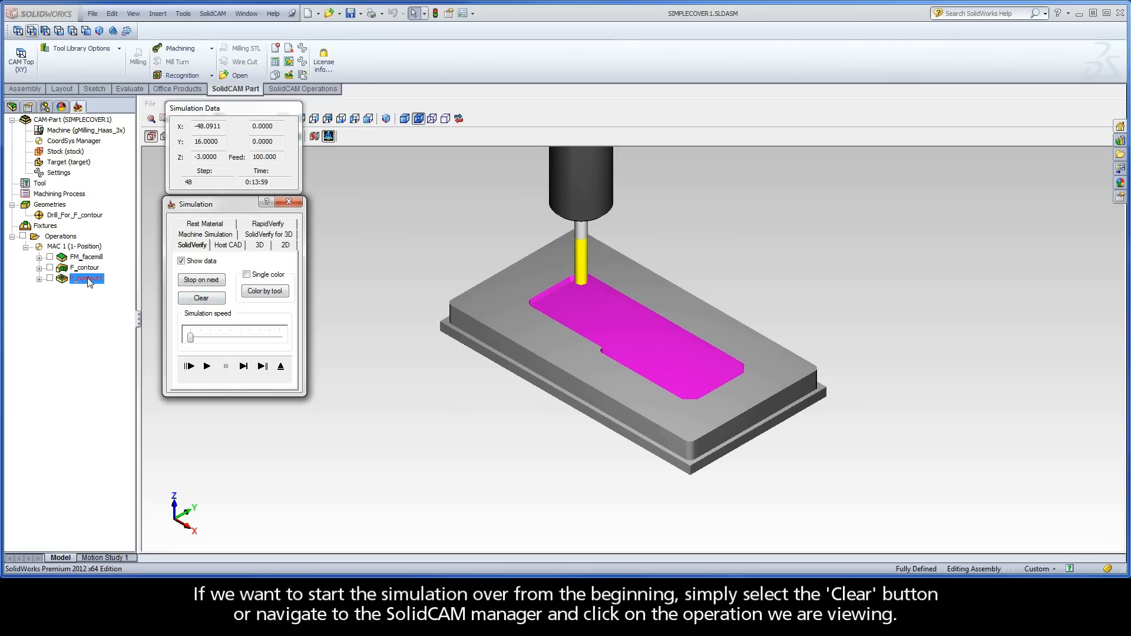
Step: Reset and replay the simulation at maximum speed until the pocket is fully cut
click(201, 298)
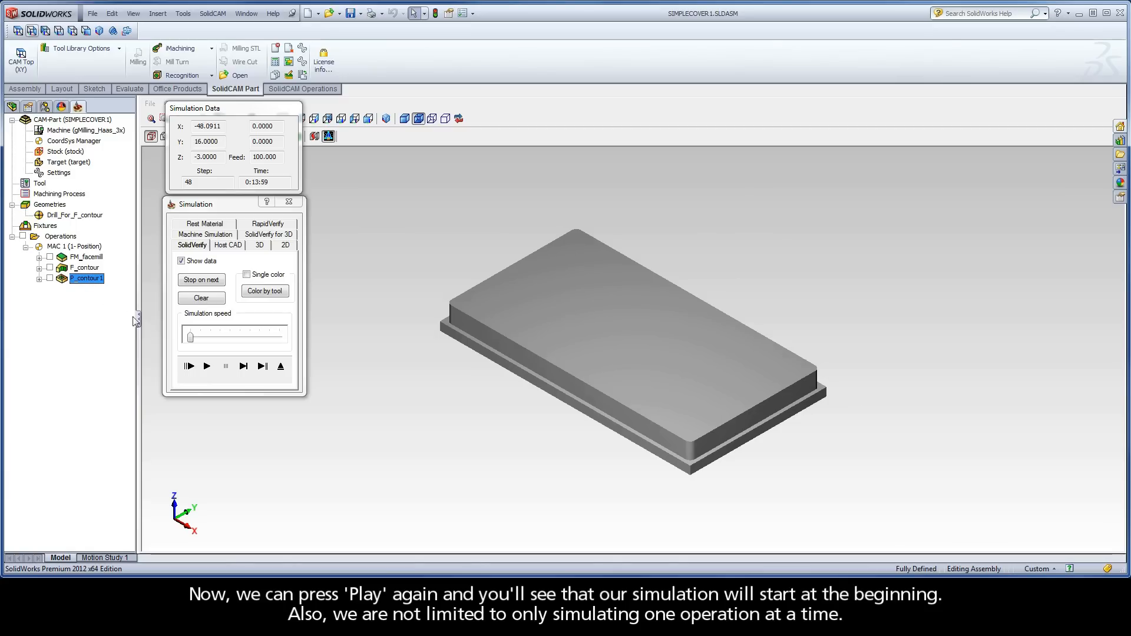
click(189, 366)
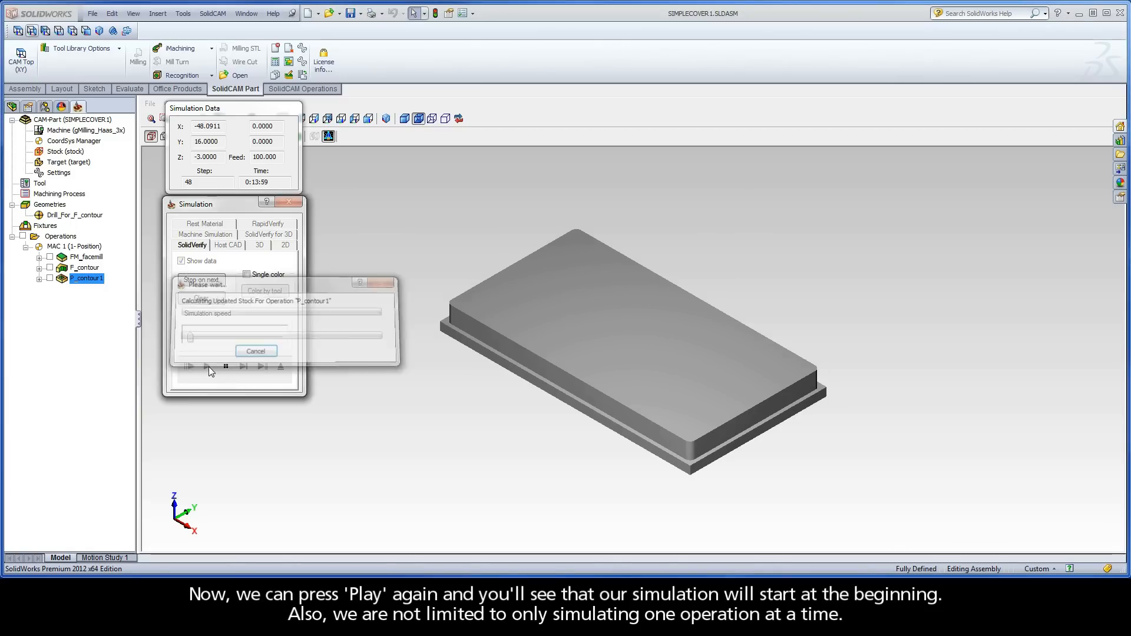
click(189, 367)
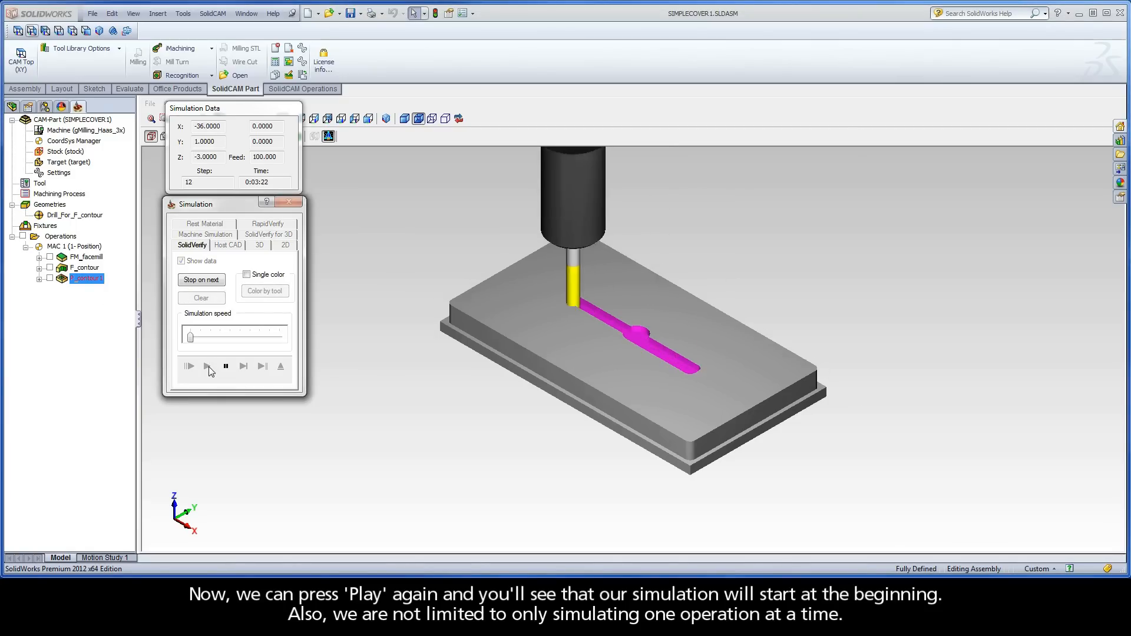
click(189, 365)
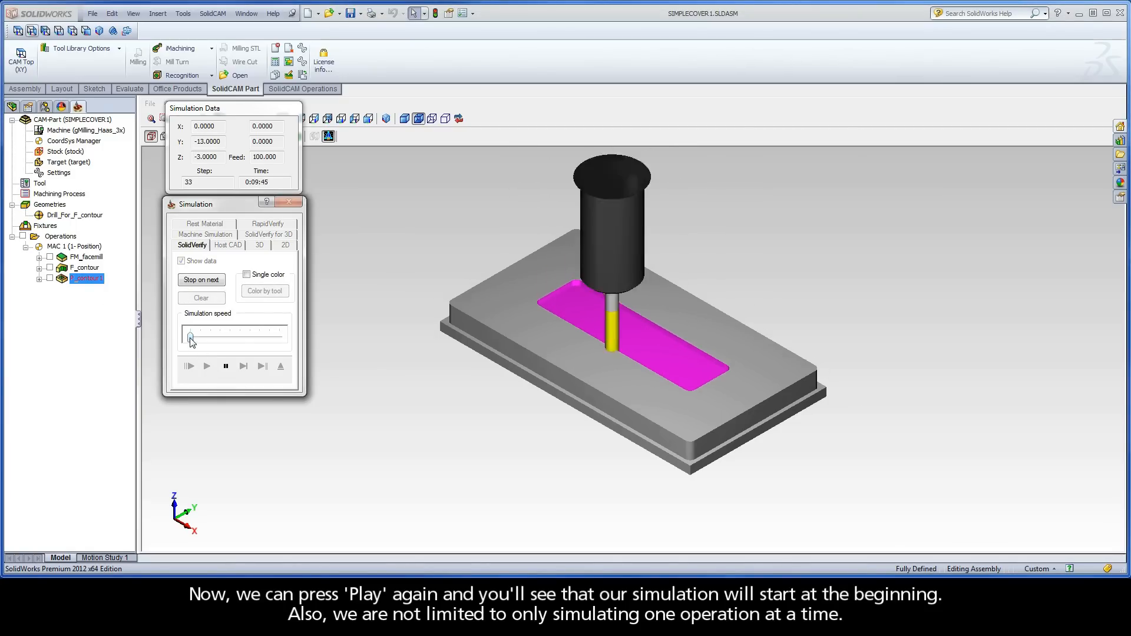
drag(190, 337, 277, 337)
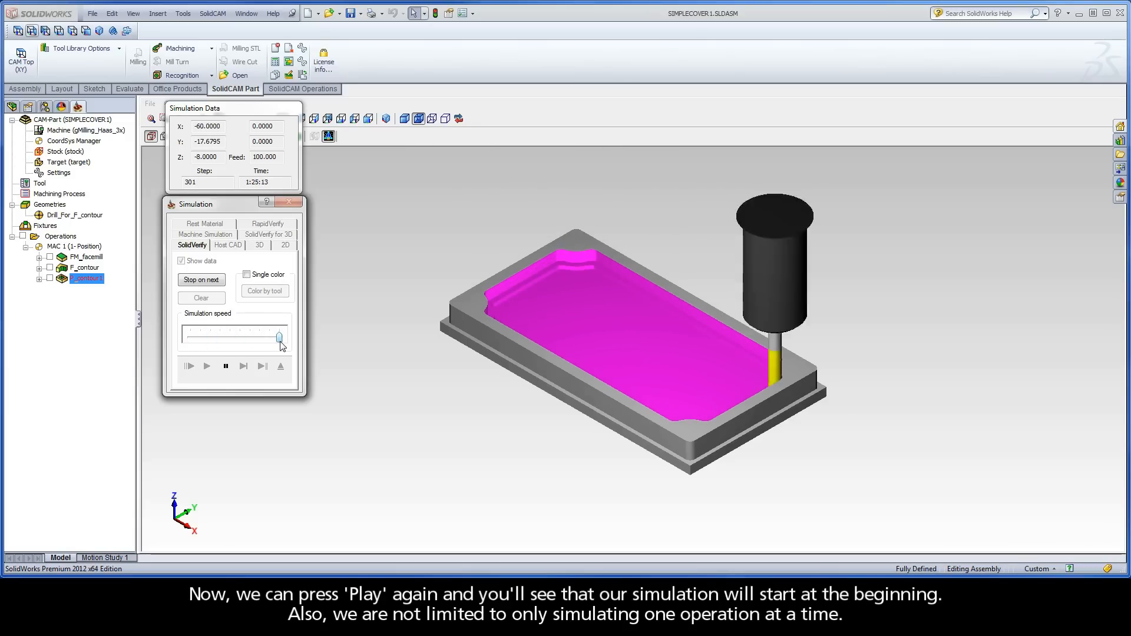
click(206, 366)
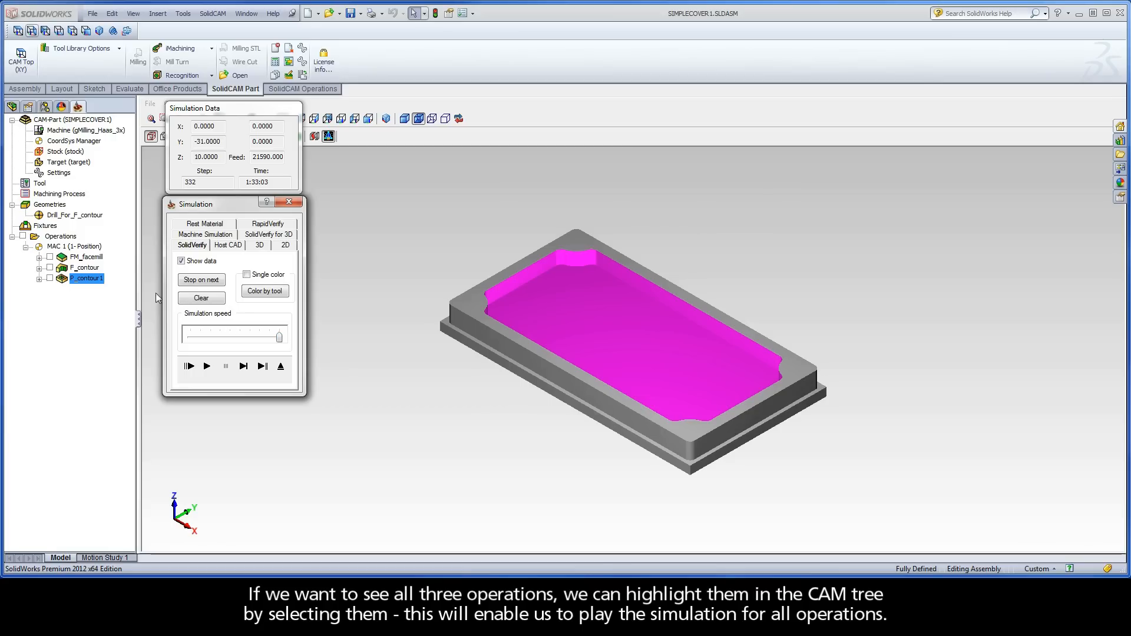
Step: Select FM_facemill through P_contour1 and simulate face milling, profile, then pocket, one operation at a time
click(87, 257)
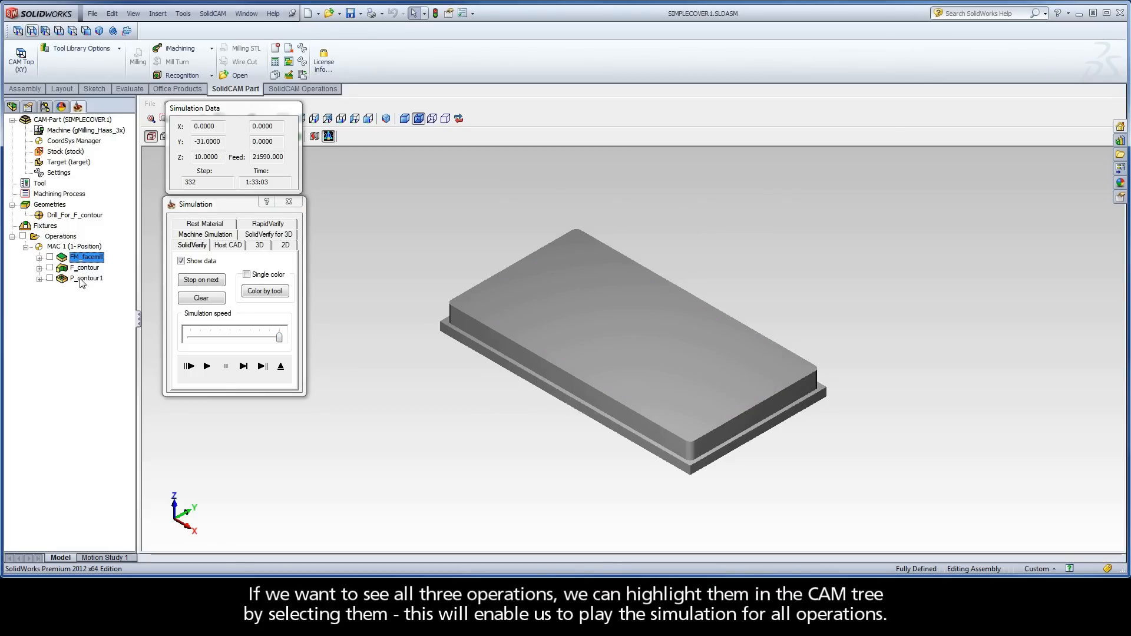
click(87, 278)
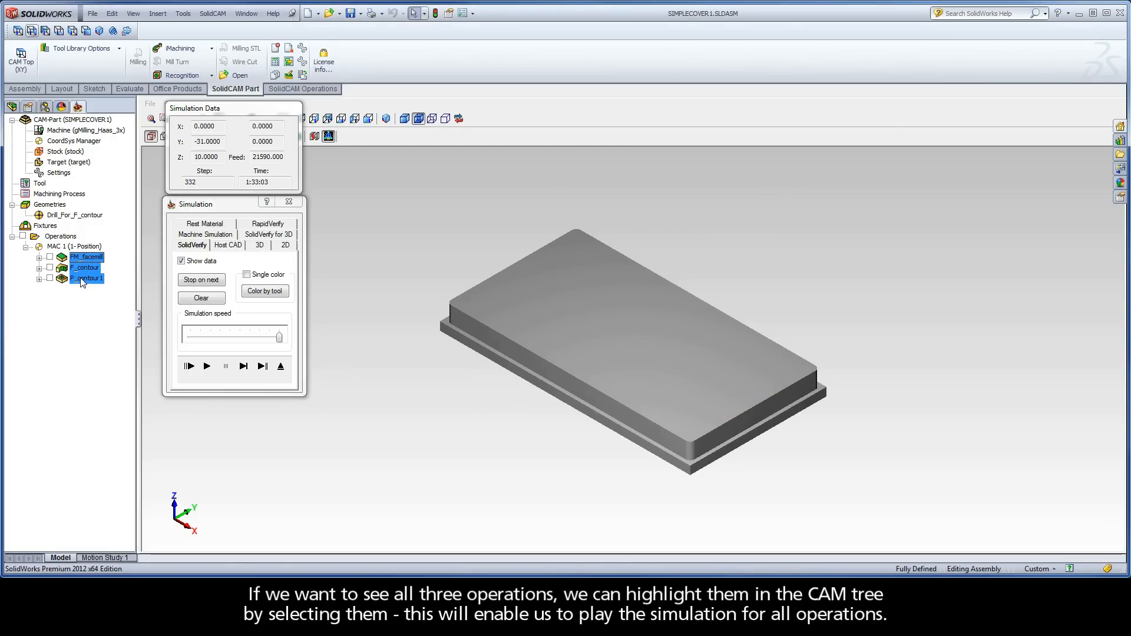
mouse_move(112, 300)
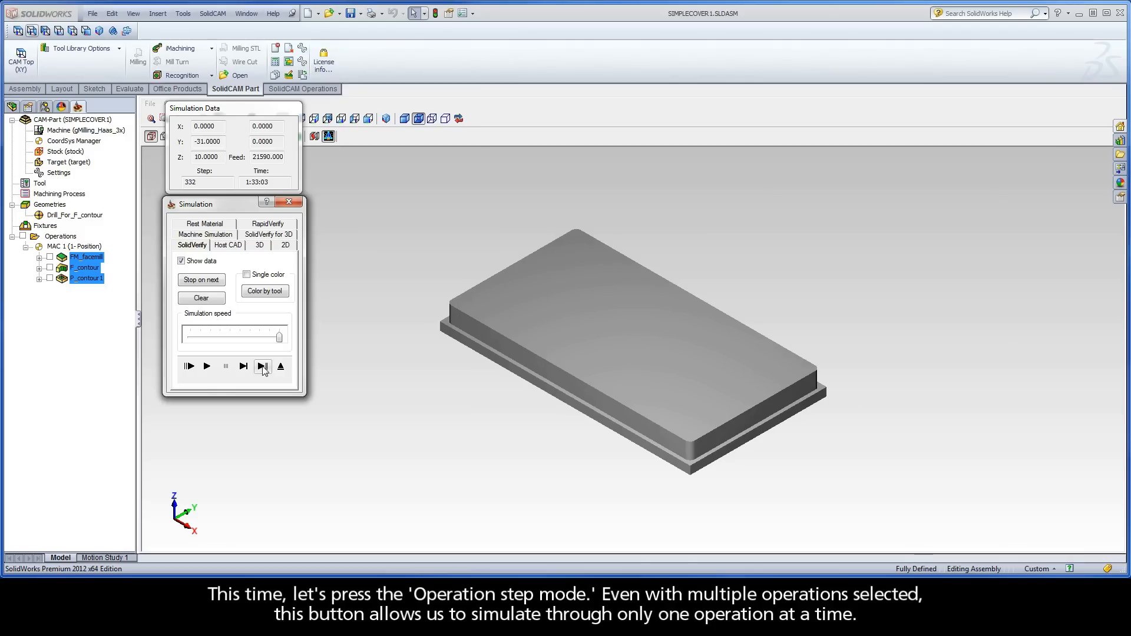
click(262, 366)
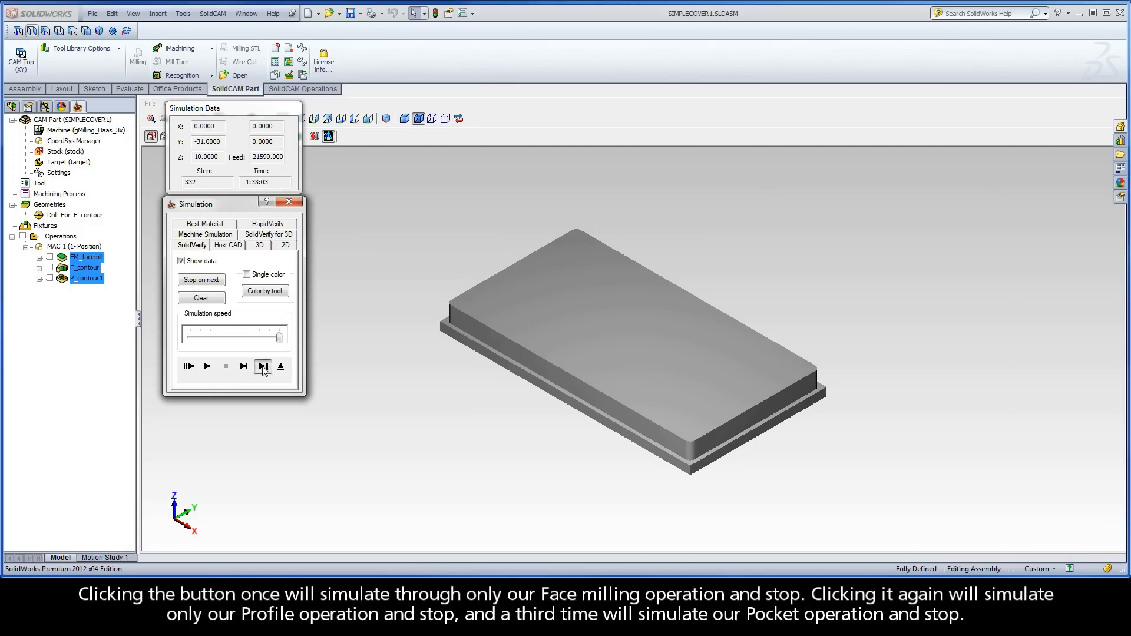
click(264, 366)
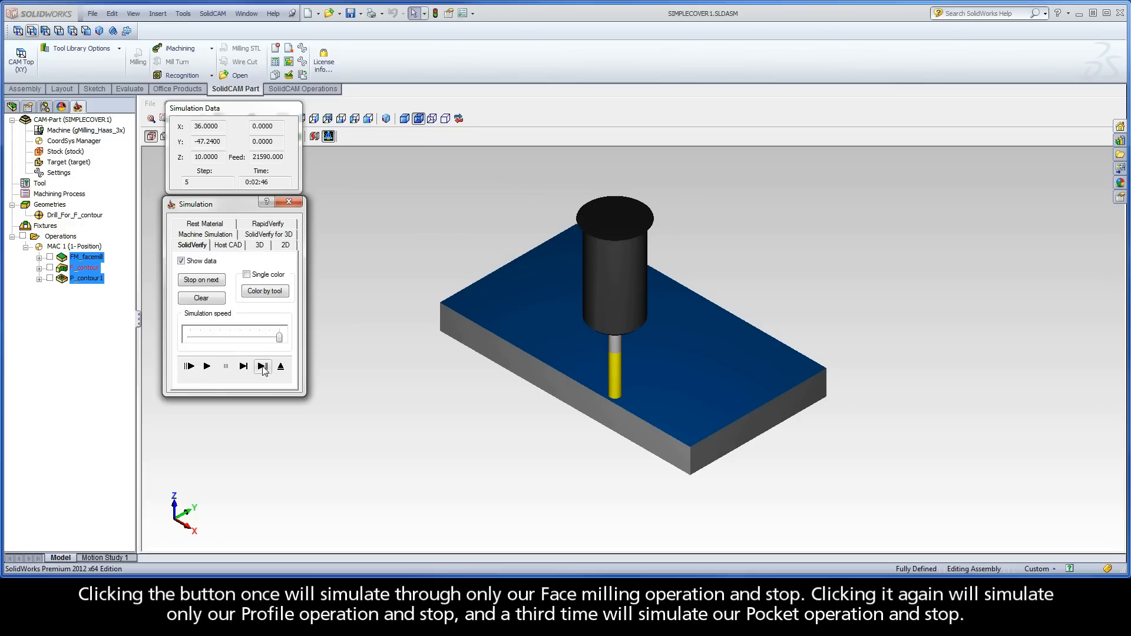
click(264, 367)
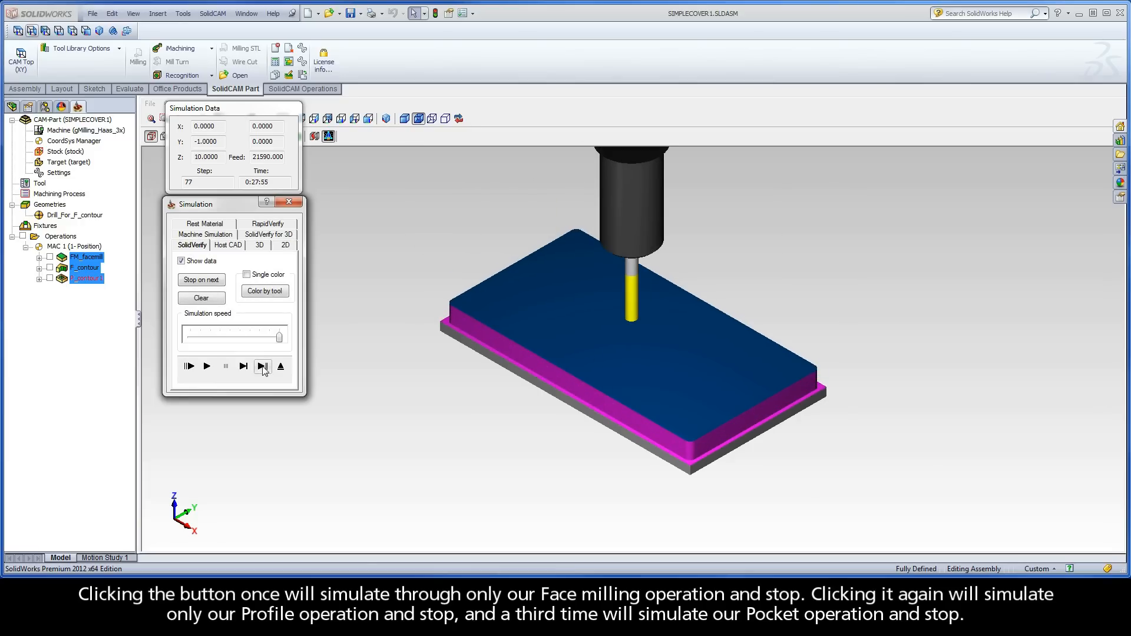
click(263, 367)
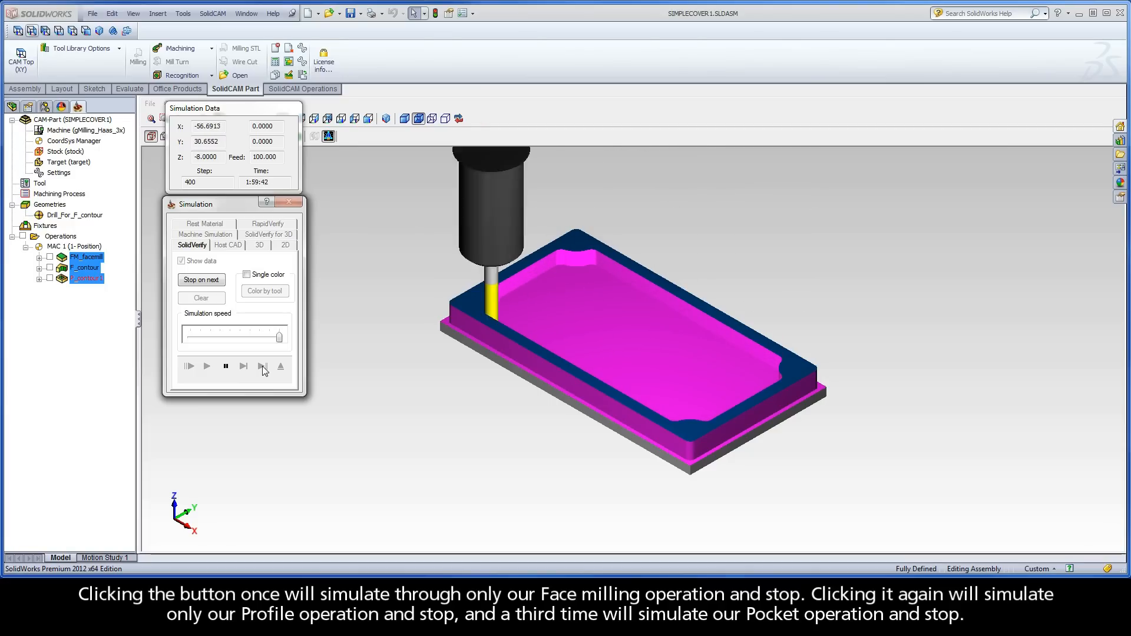
Step: Play the face, profile and pocket simulation continuously until the part is fully machined
click(262, 366)
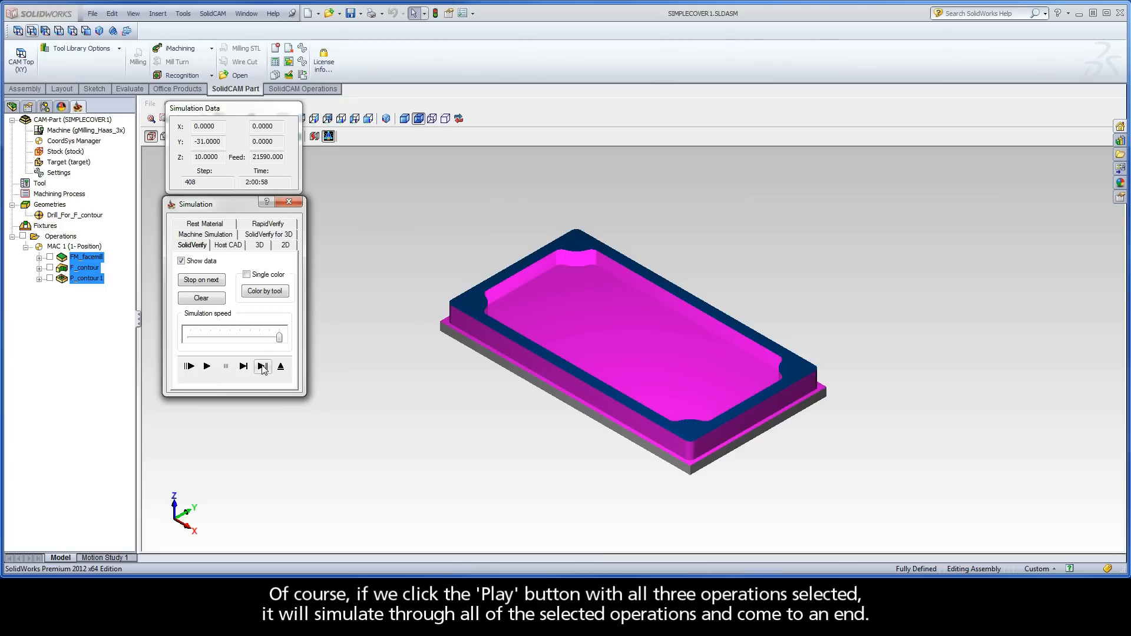
mouse_move(219, 366)
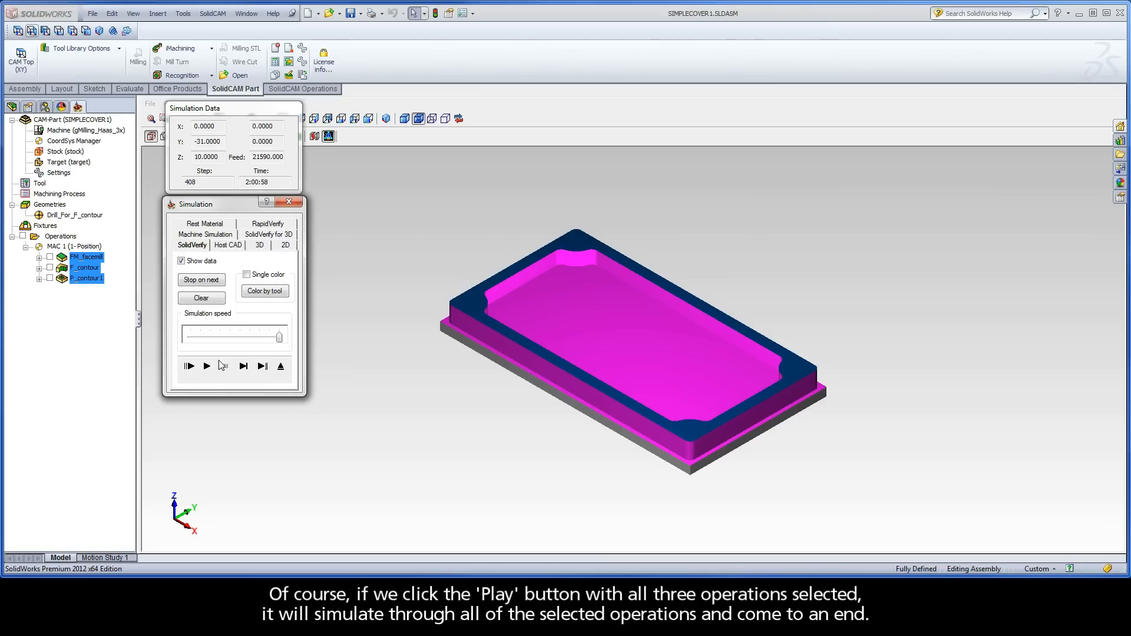
click(206, 366)
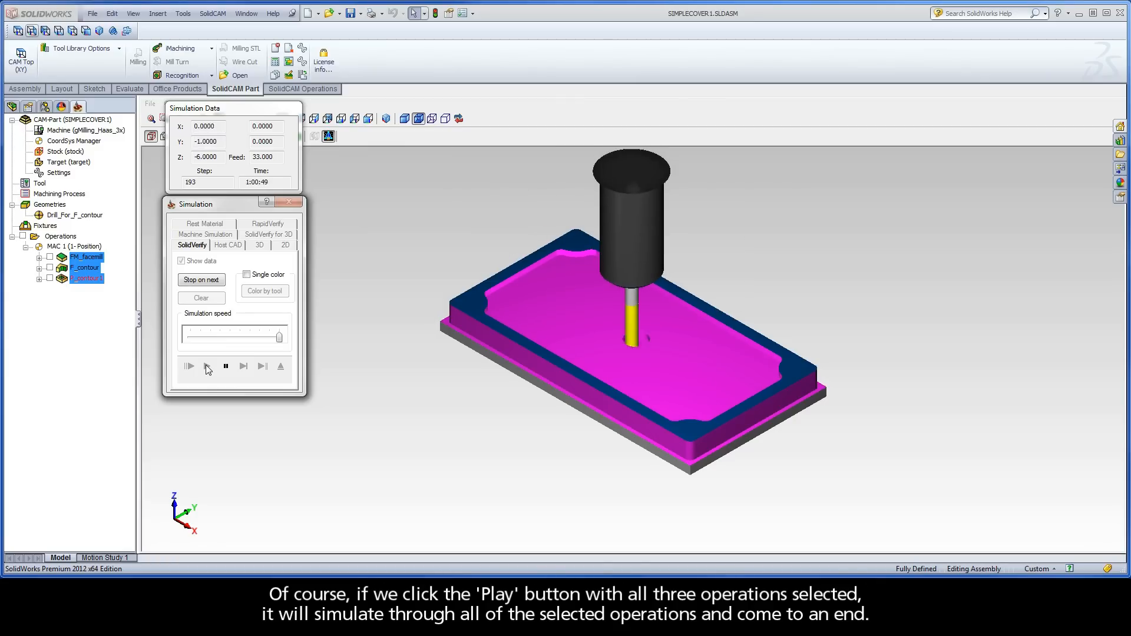
click(189, 366)
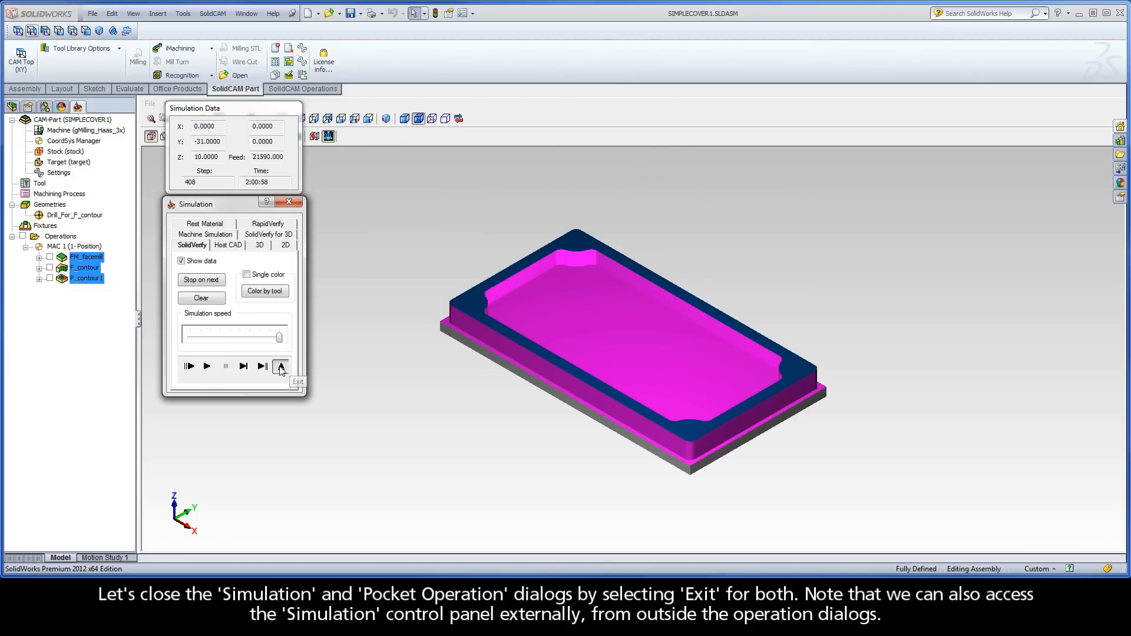
Step: Exit the simulation and the Pocket Operation dialog, back to the part model
click(281, 367)
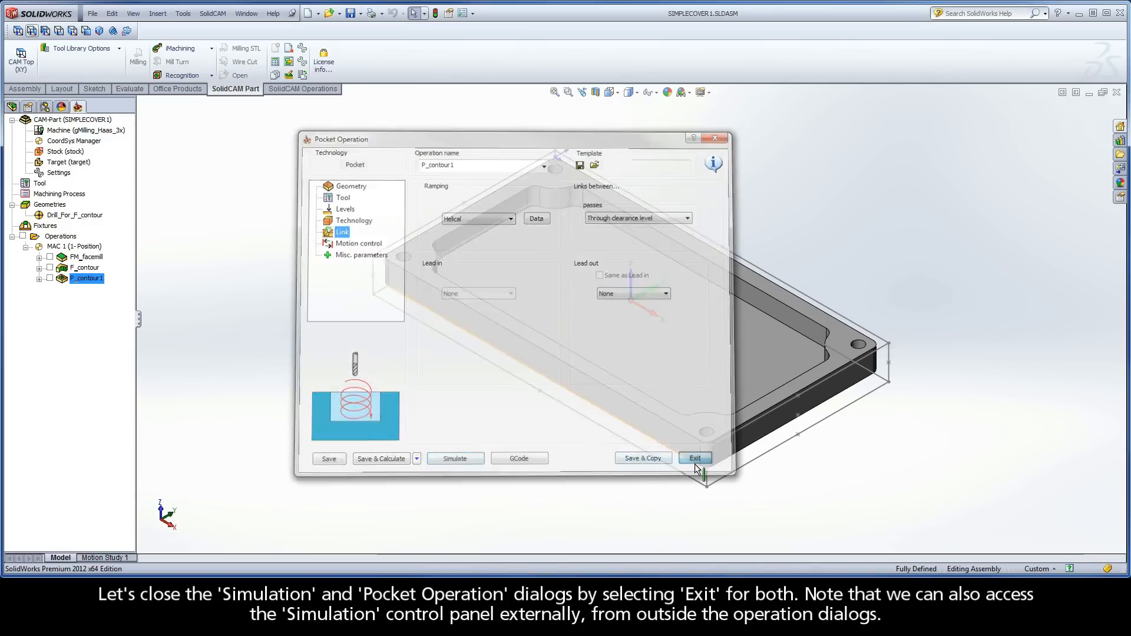
click(694, 458)
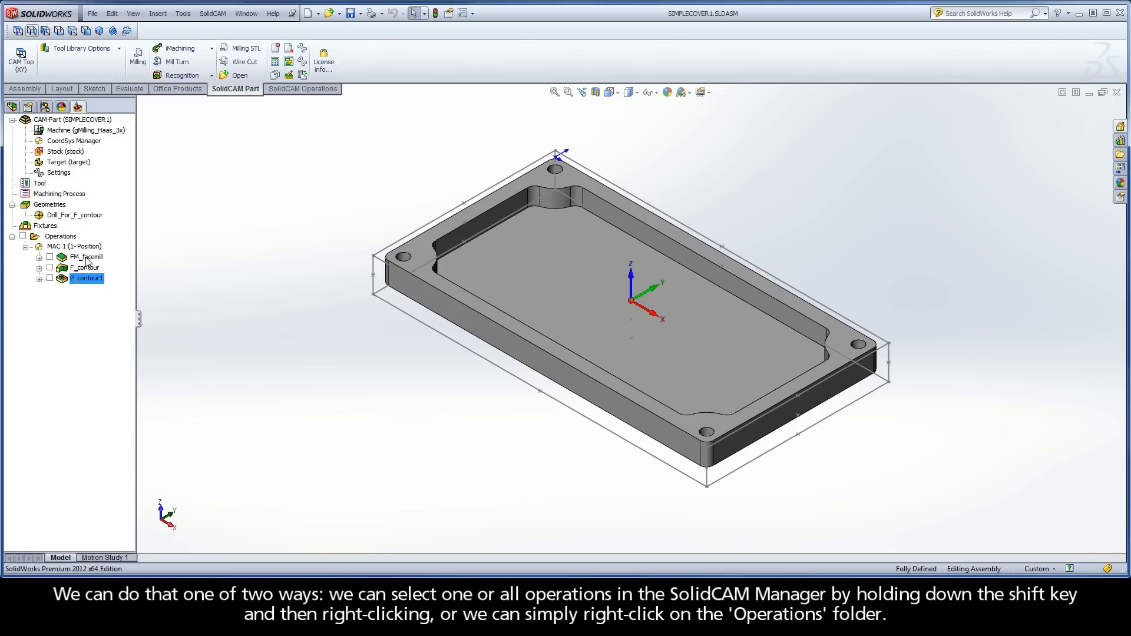
click(85, 267)
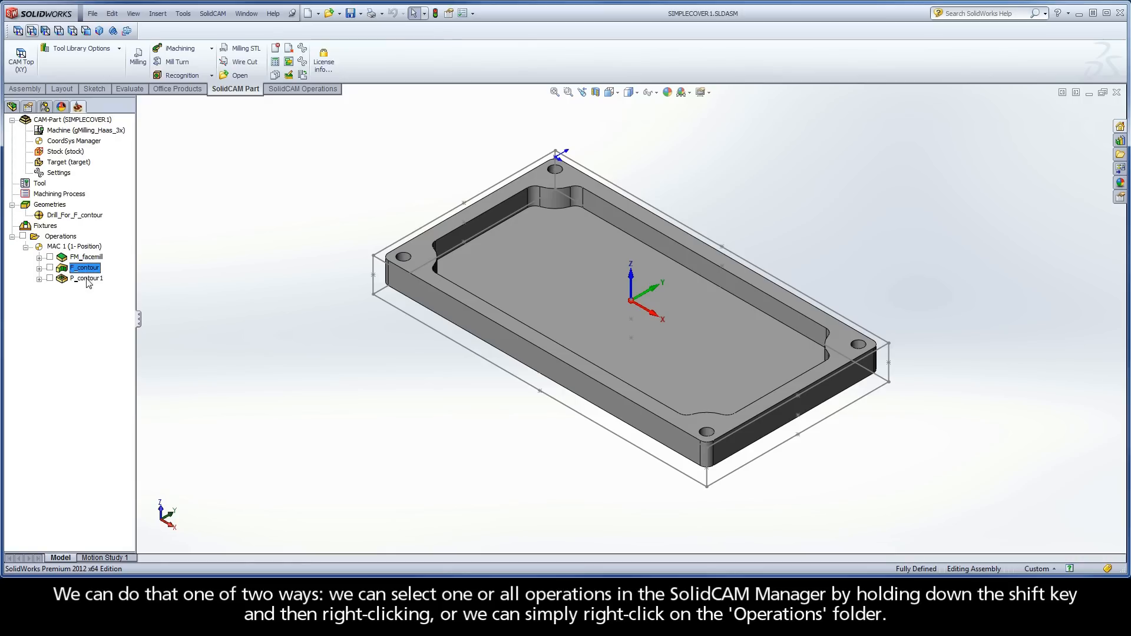
click(87, 277)
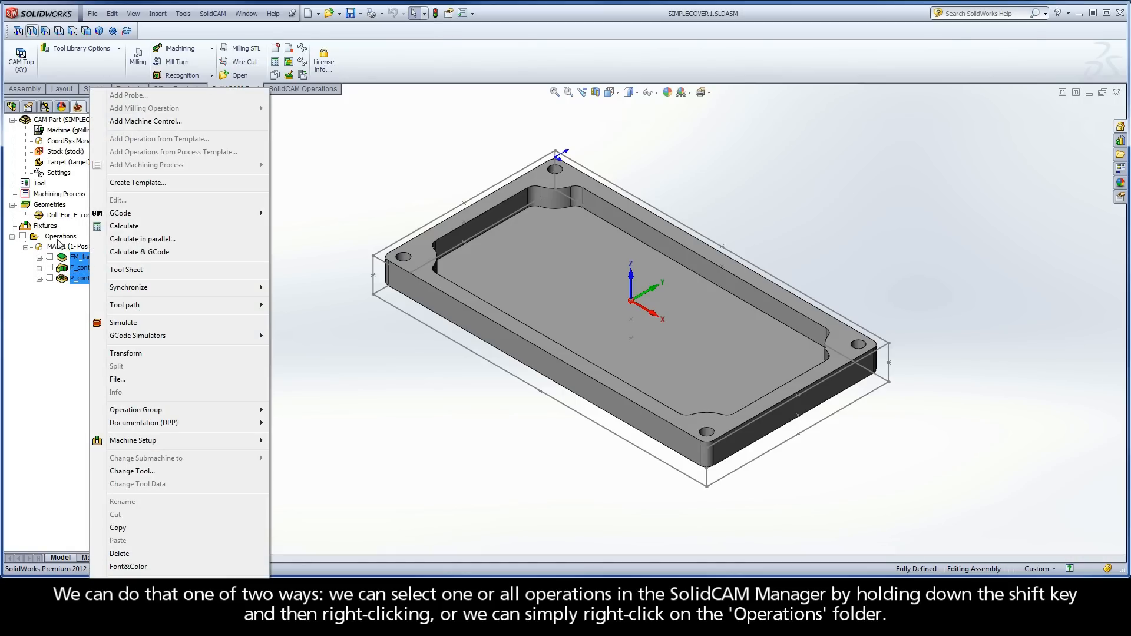
click(61, 235)
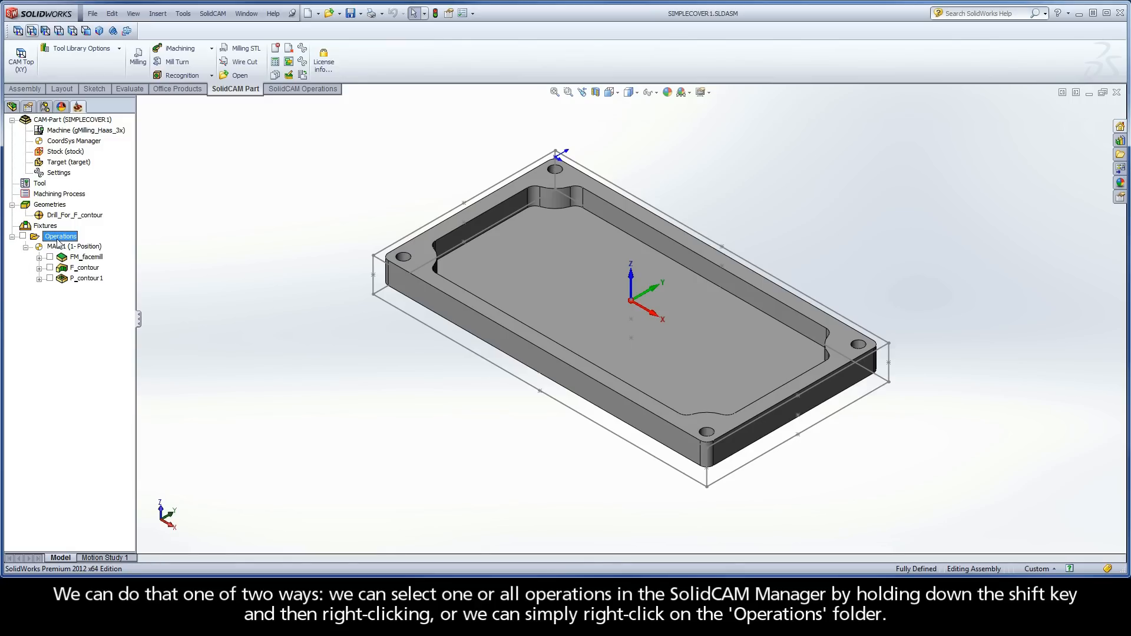
right_click(59, 236)
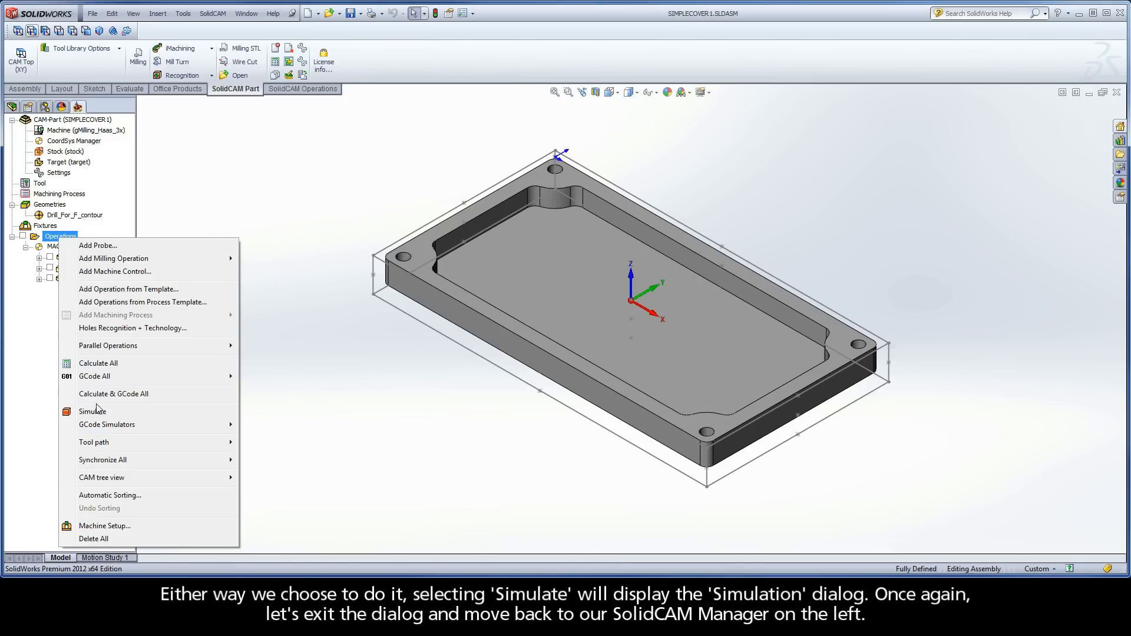
click(92, 411)
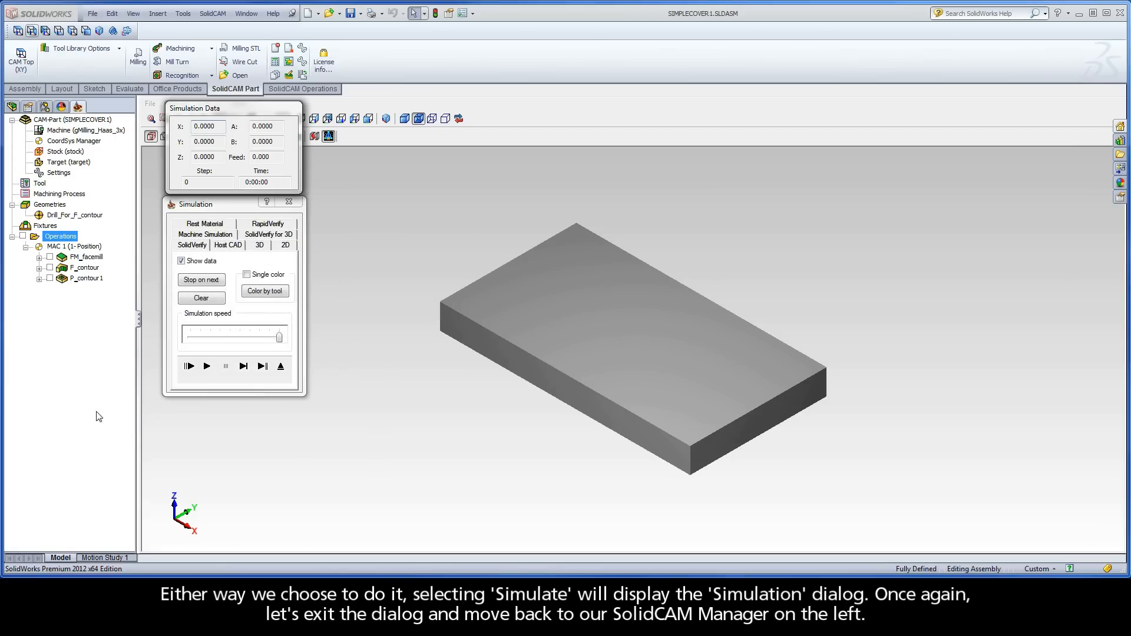
mouse_move(149, 414)
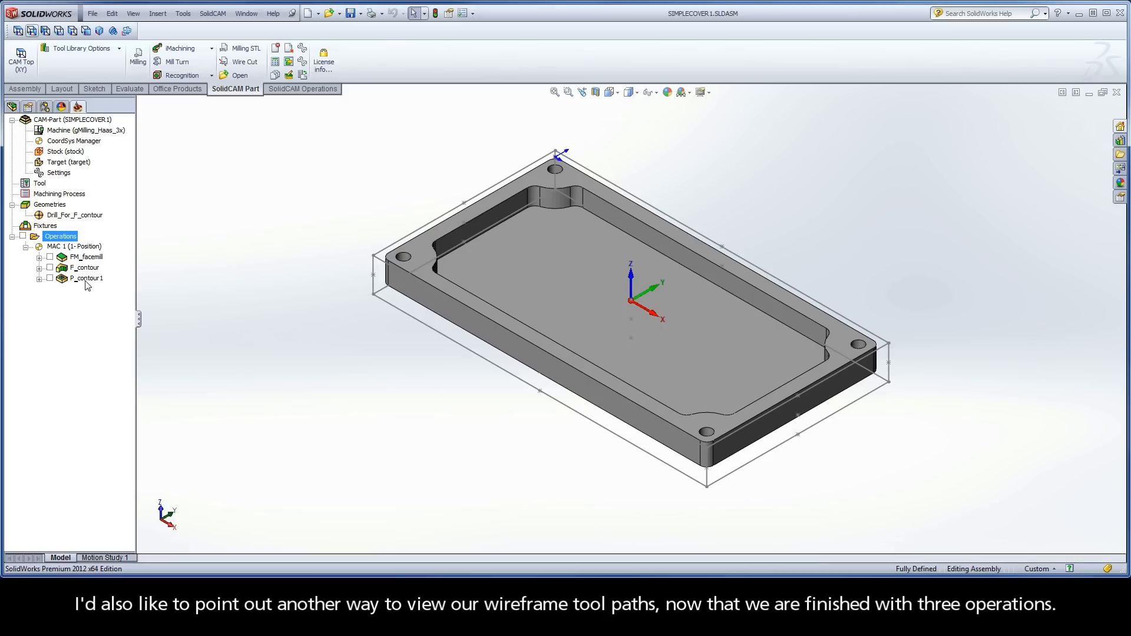
mouse_move(81, 282)
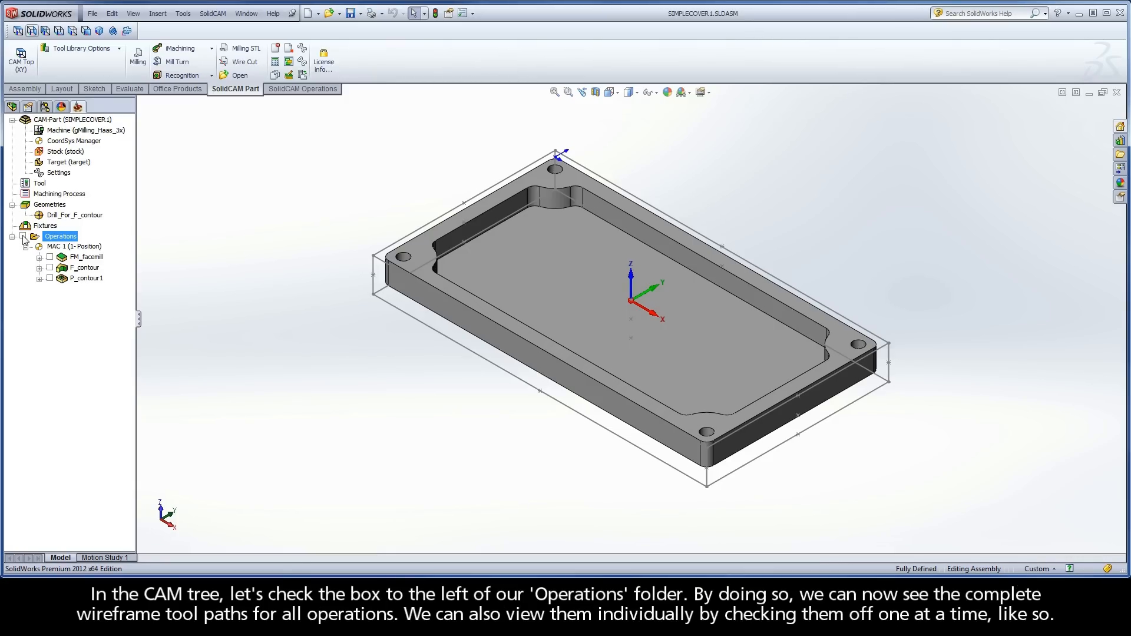
click(42, 236)
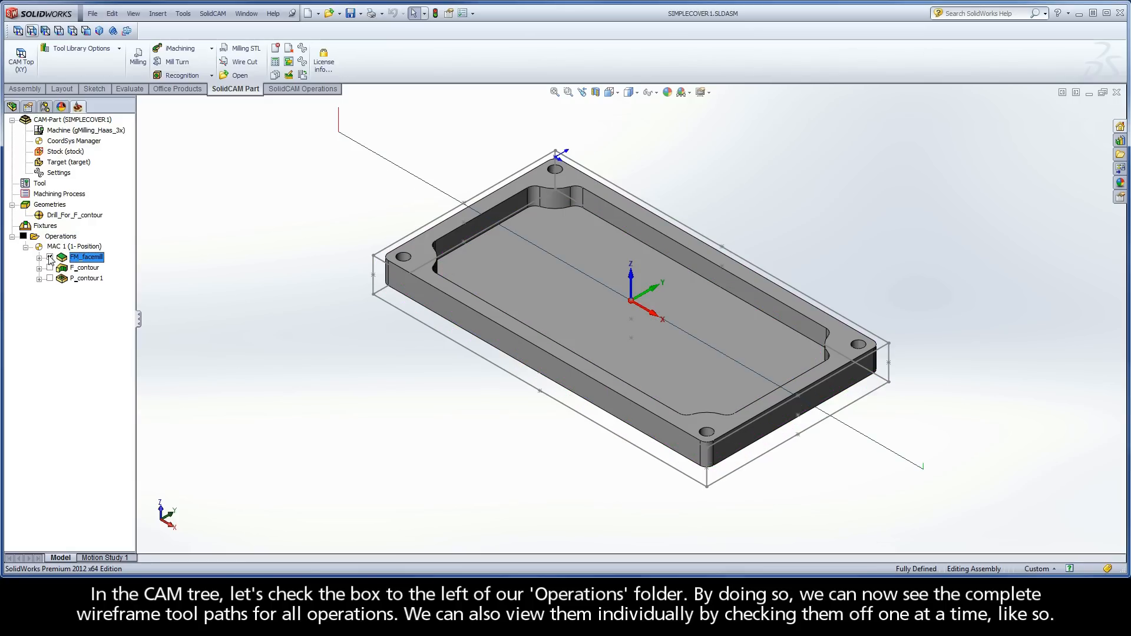
click(49, 268)
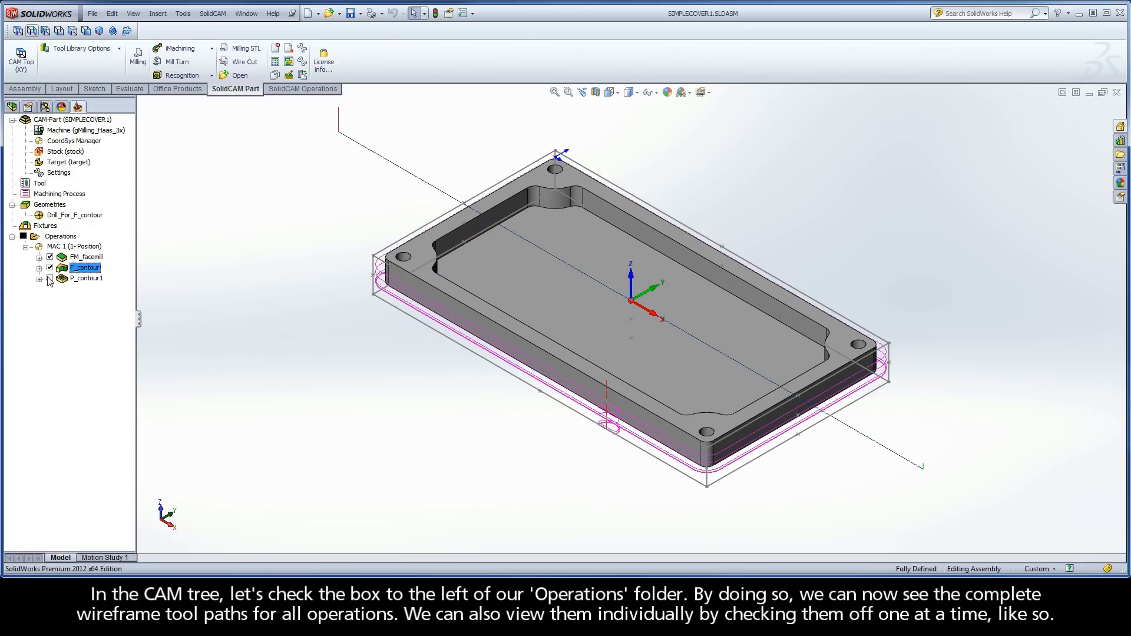
click(49, 280)
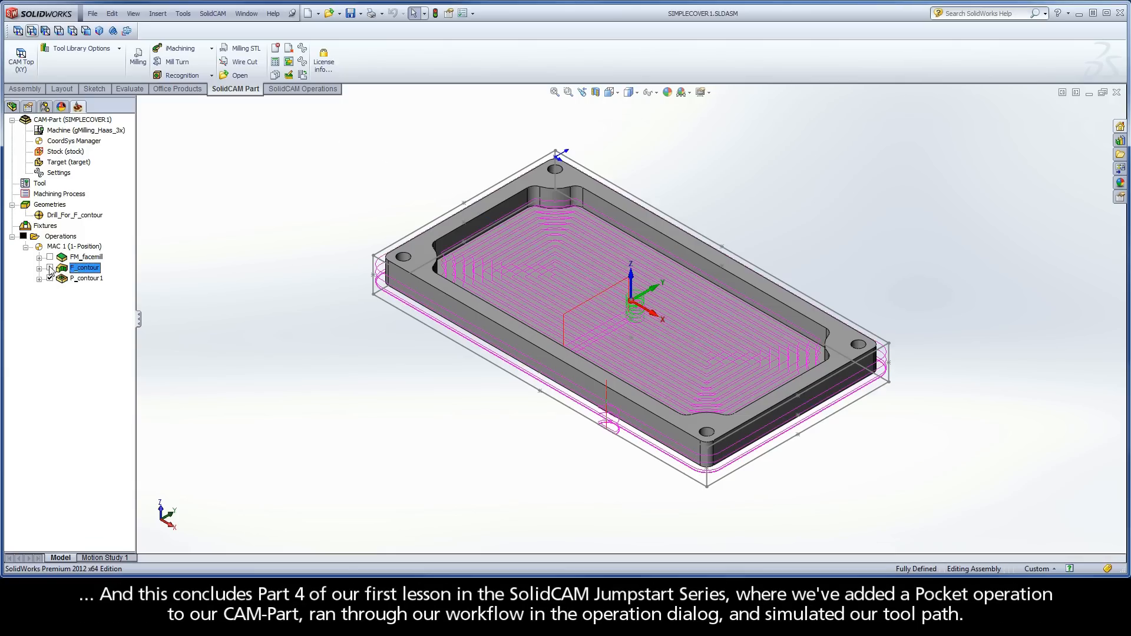
click(86, 278)
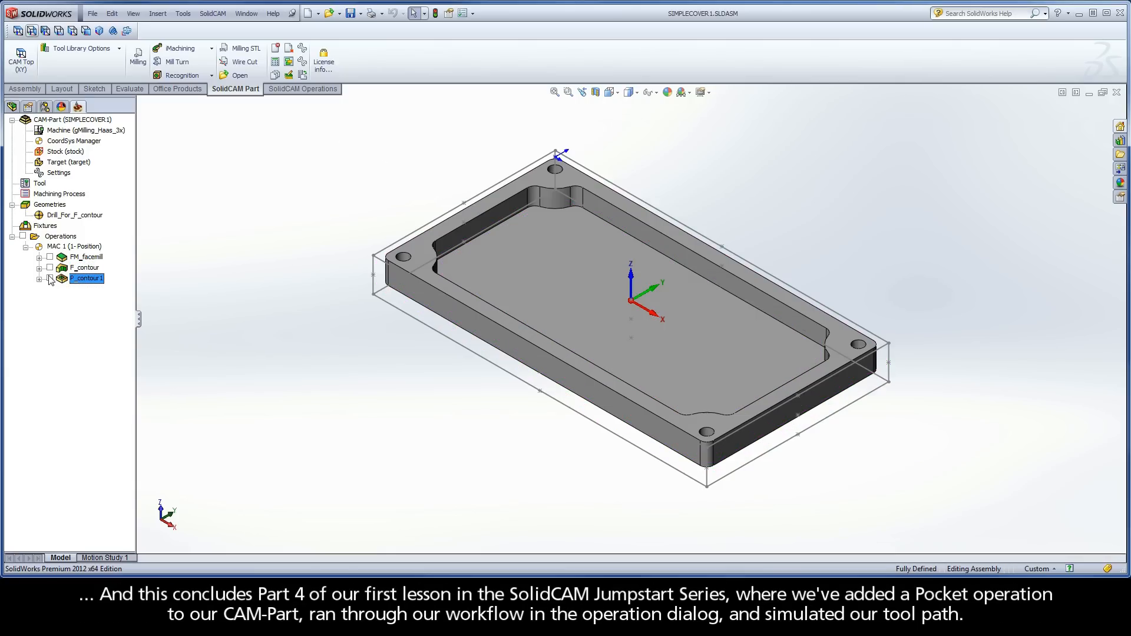